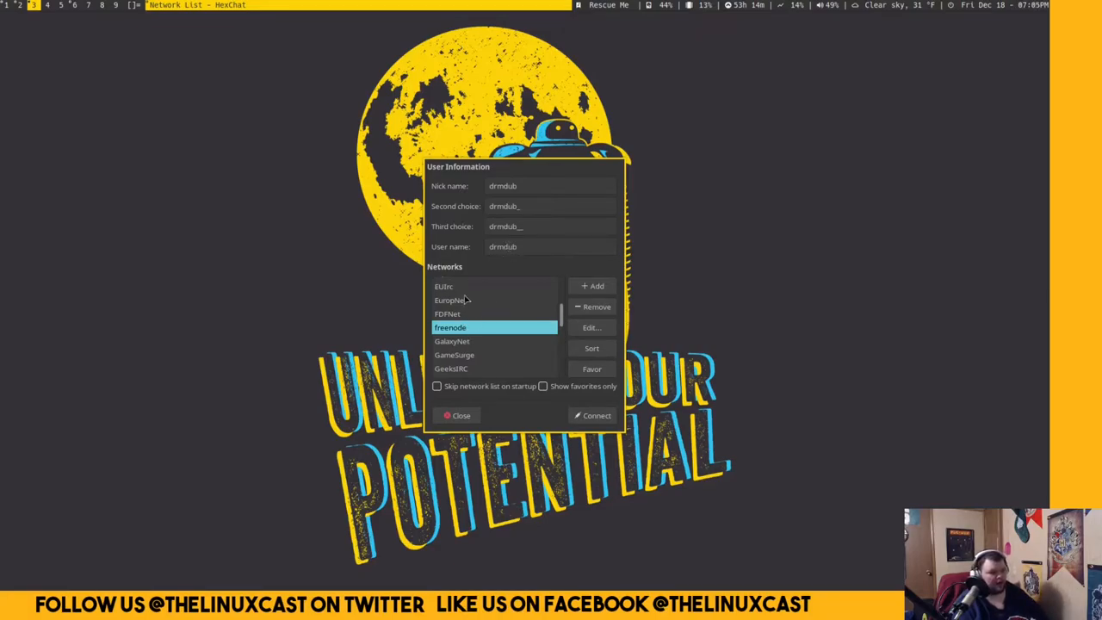
mouse_move(474, 341)
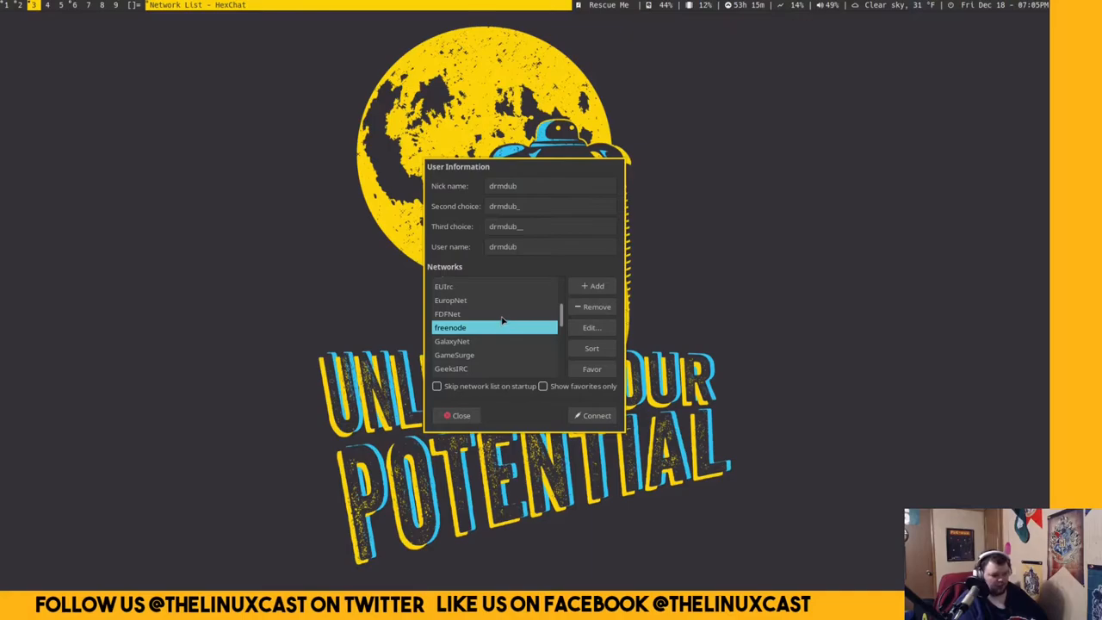
mouse_move(526, 341)
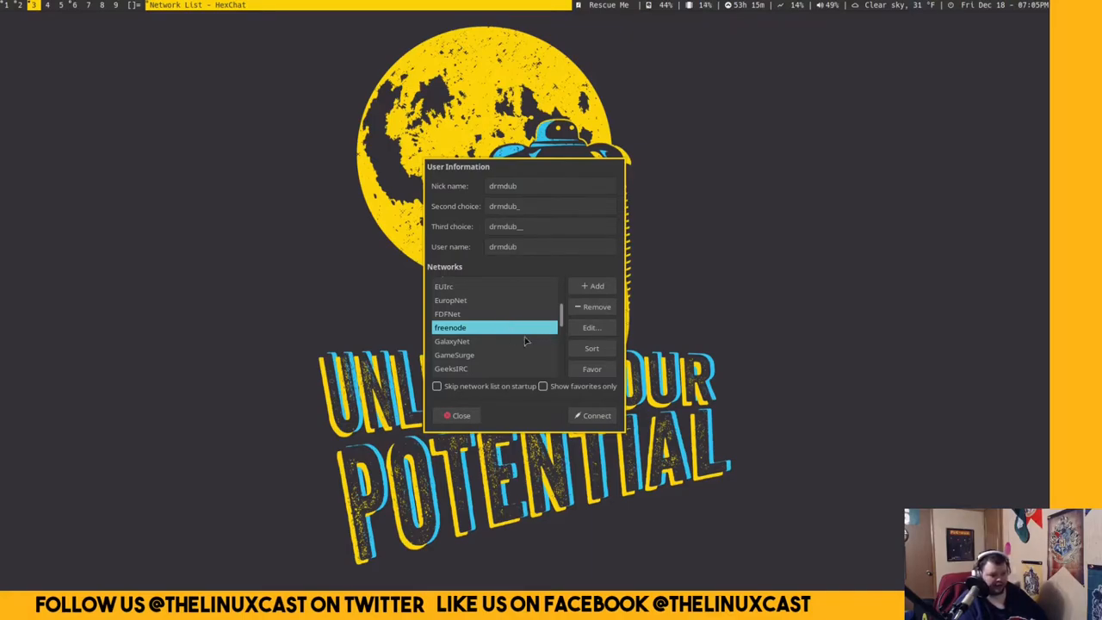
Step: Connect to the freenode network from the Network List
click(596, 415)
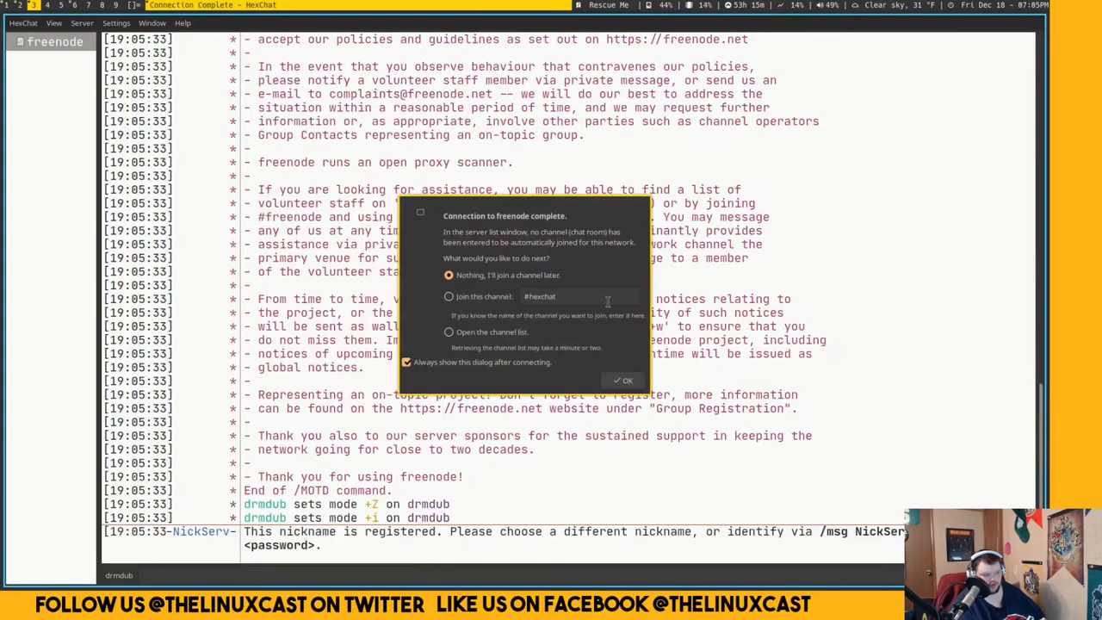
mouse_move(503, 286)
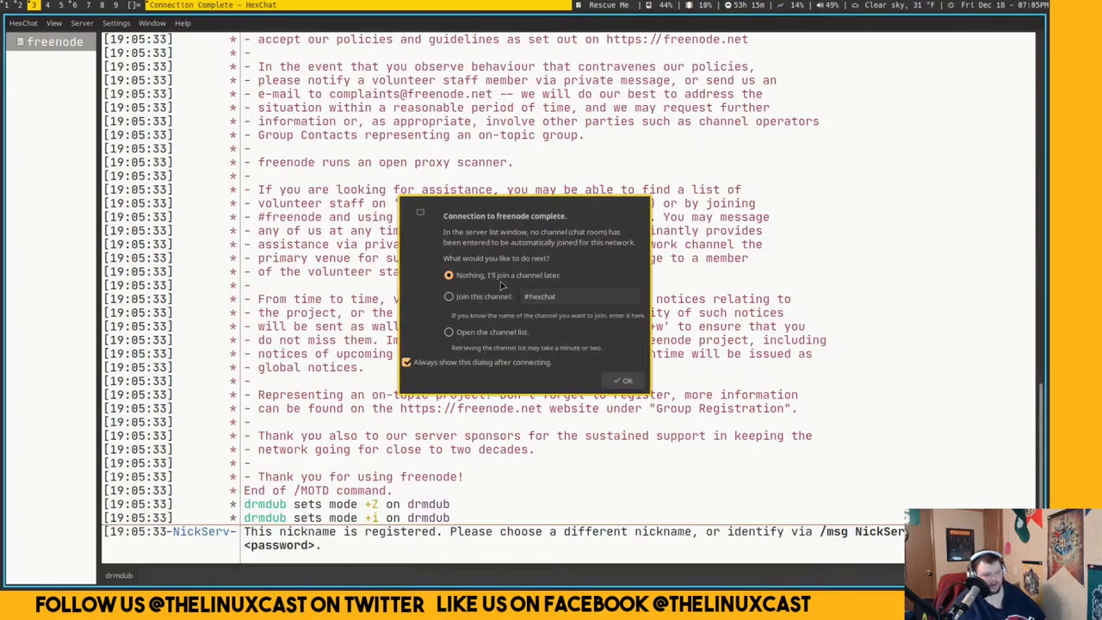
mouse_move(472, 338)
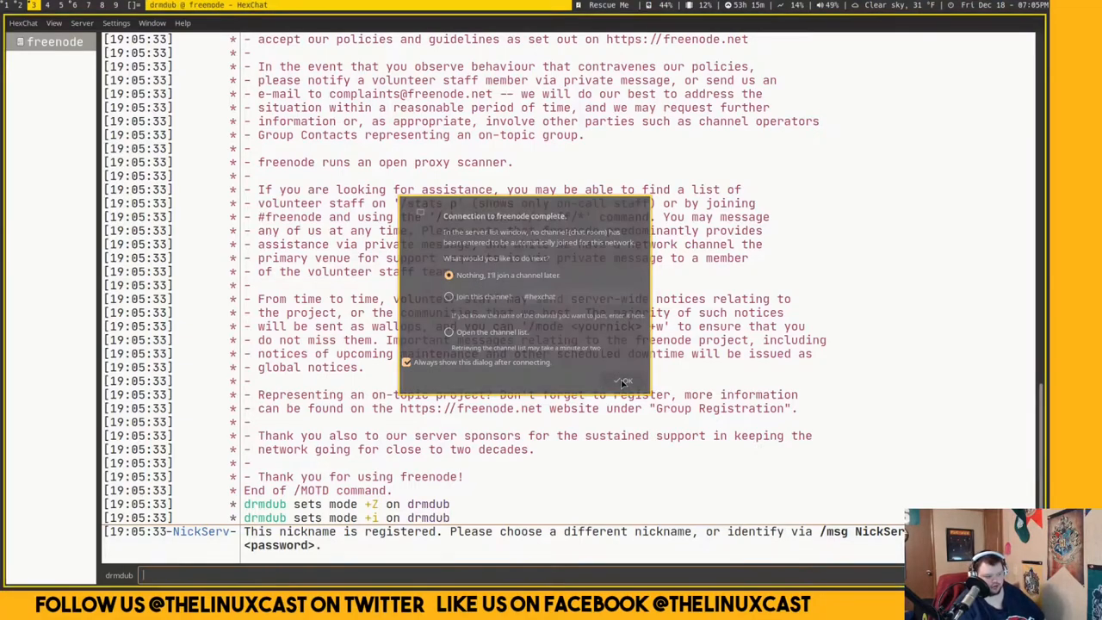
Step: Dismiss the Connection Complete prompt with 'Nothing, I'll join a channel later'
click(623, 381)
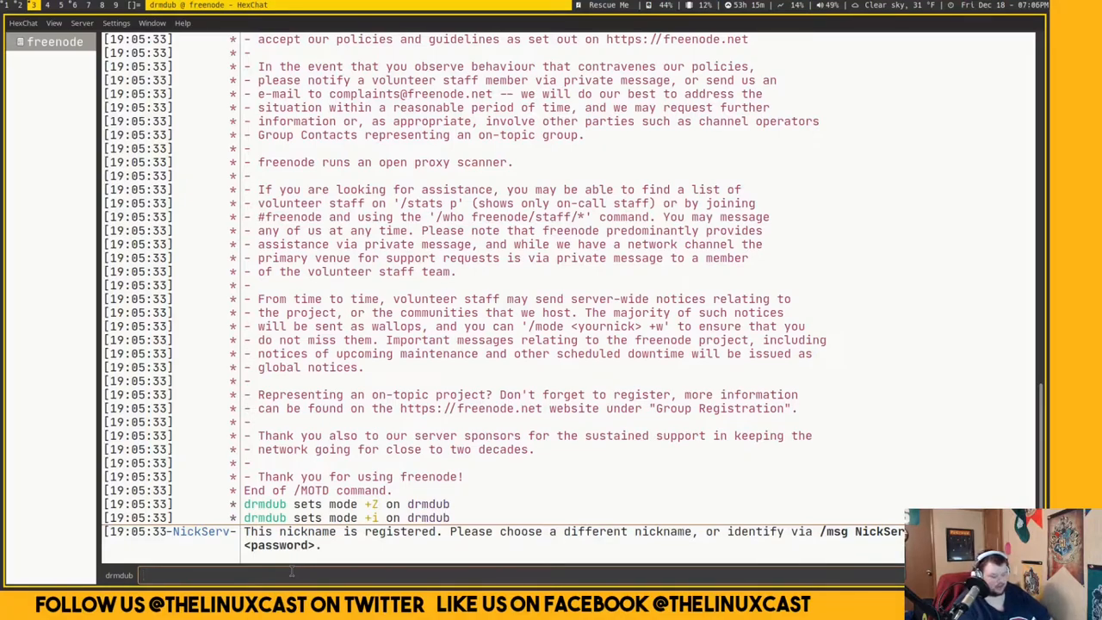
Step: Send '/msg NickServ help commands' to list NickServ's available commands
text(/msg)
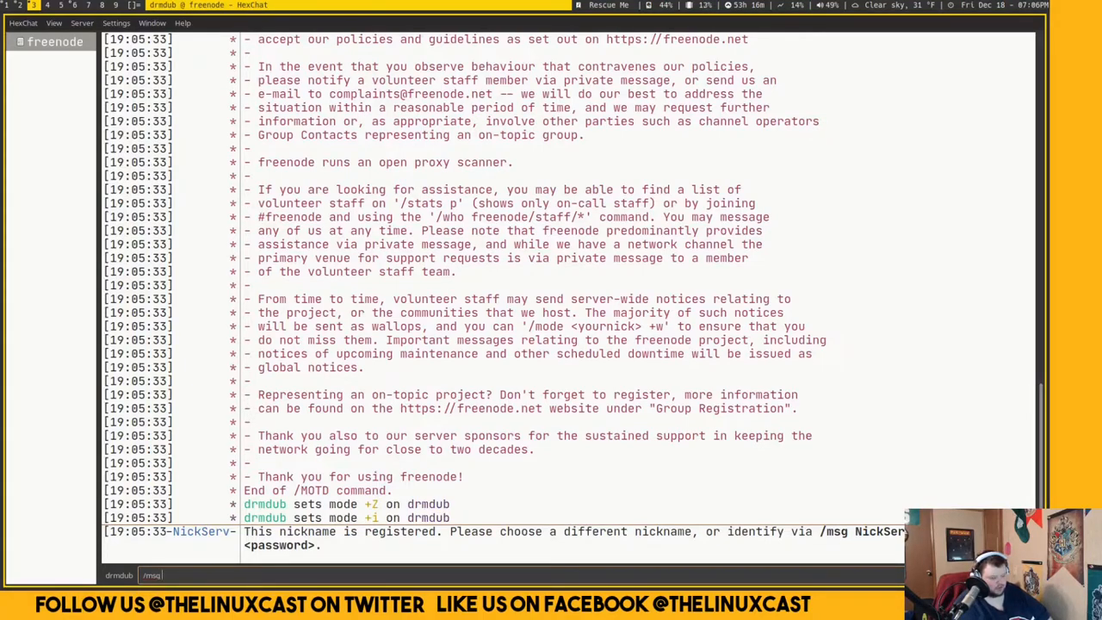
text(NickServ)
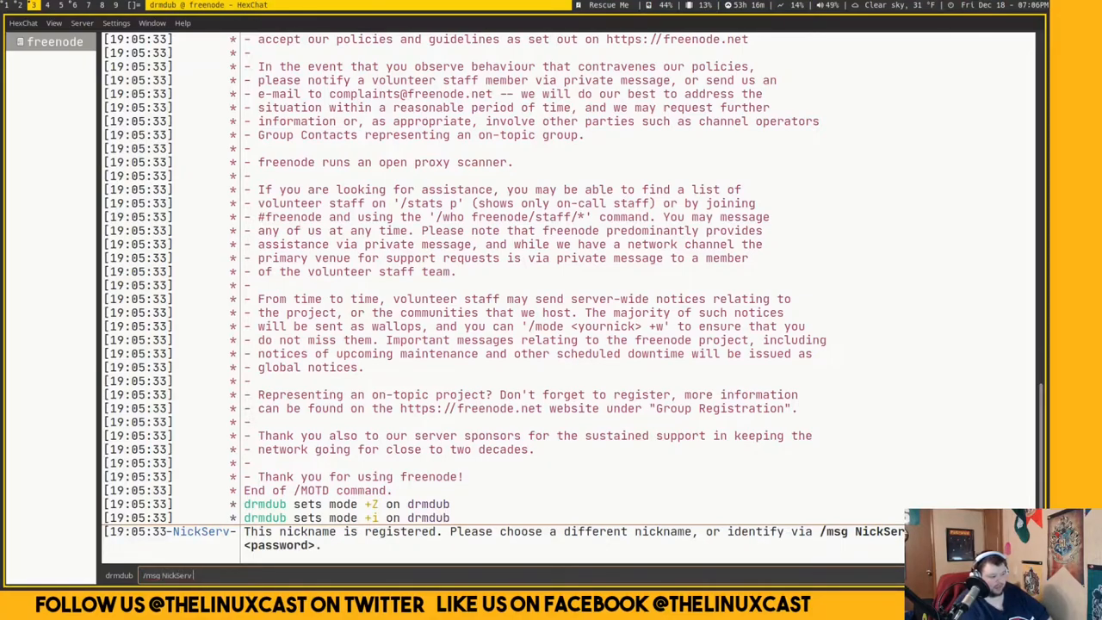
text(help commands)
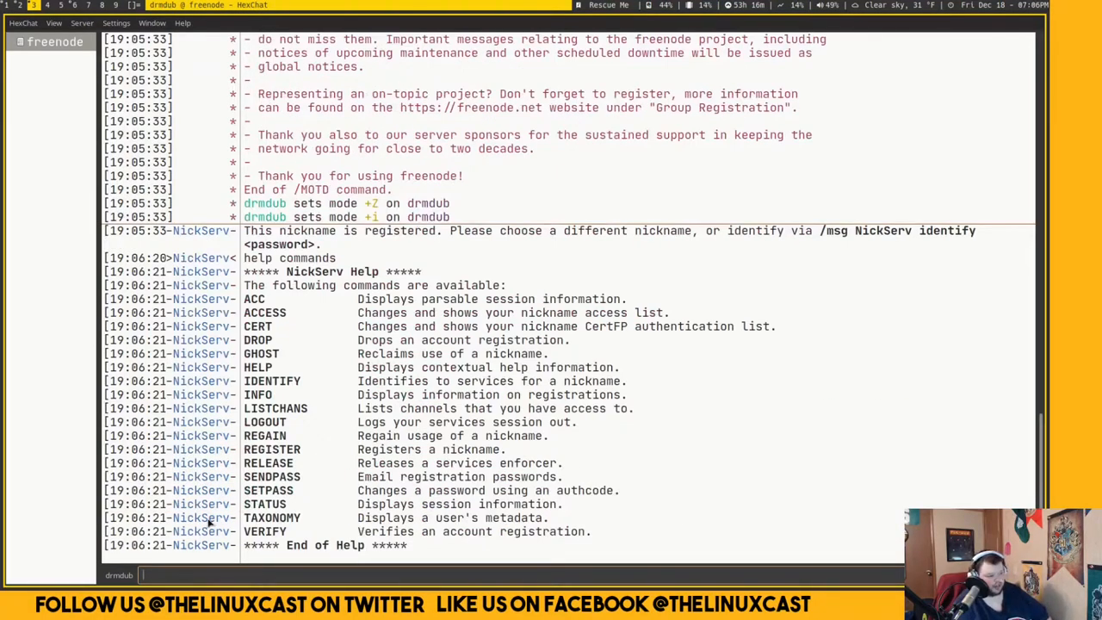
Step: Send '/msg NickServ help register' to get detailed help on the REGISTER command
double_click(272, 448)
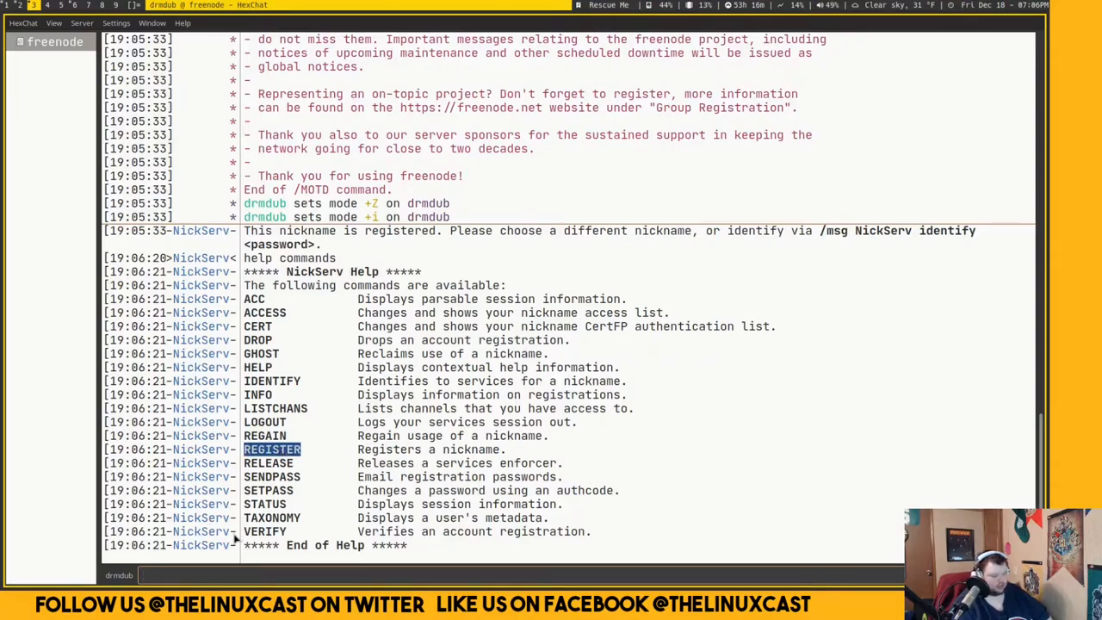
text(/msg)
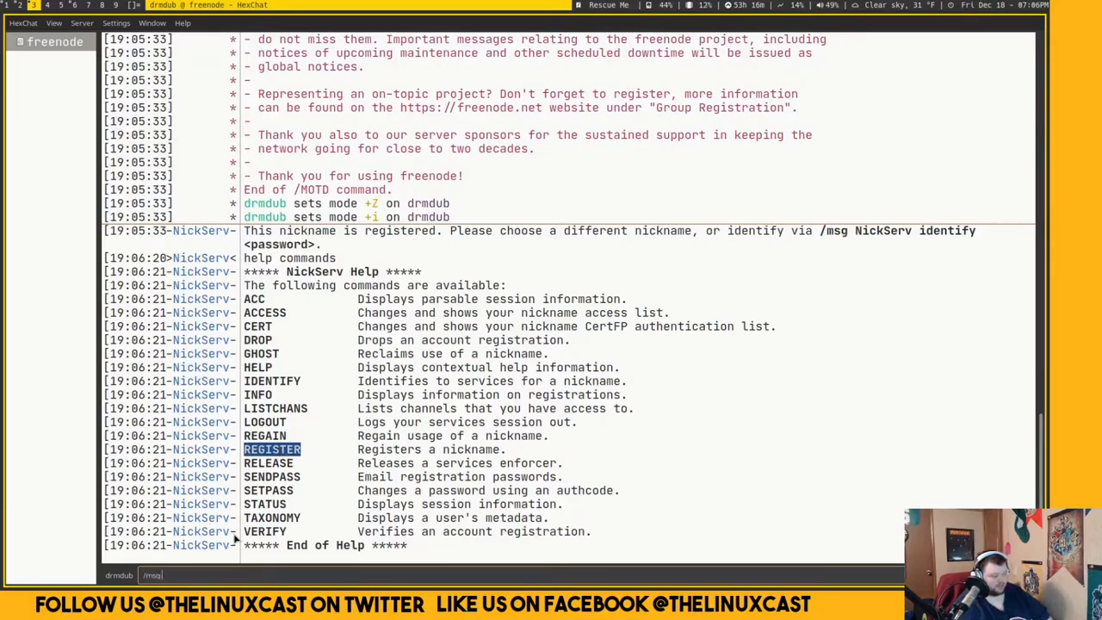
text(reg)
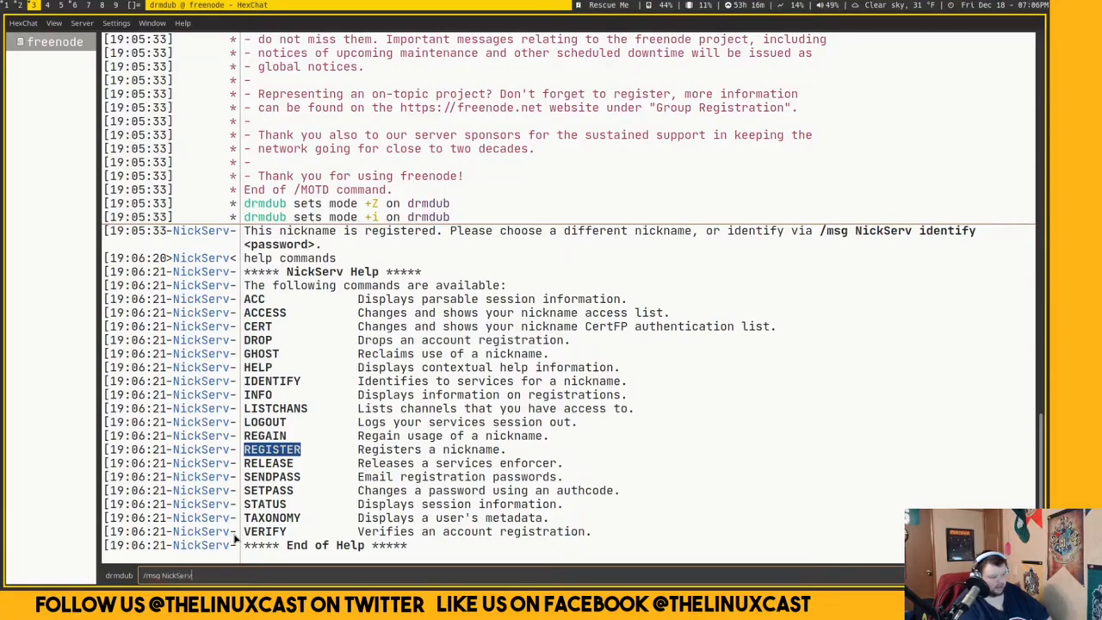
text(help)
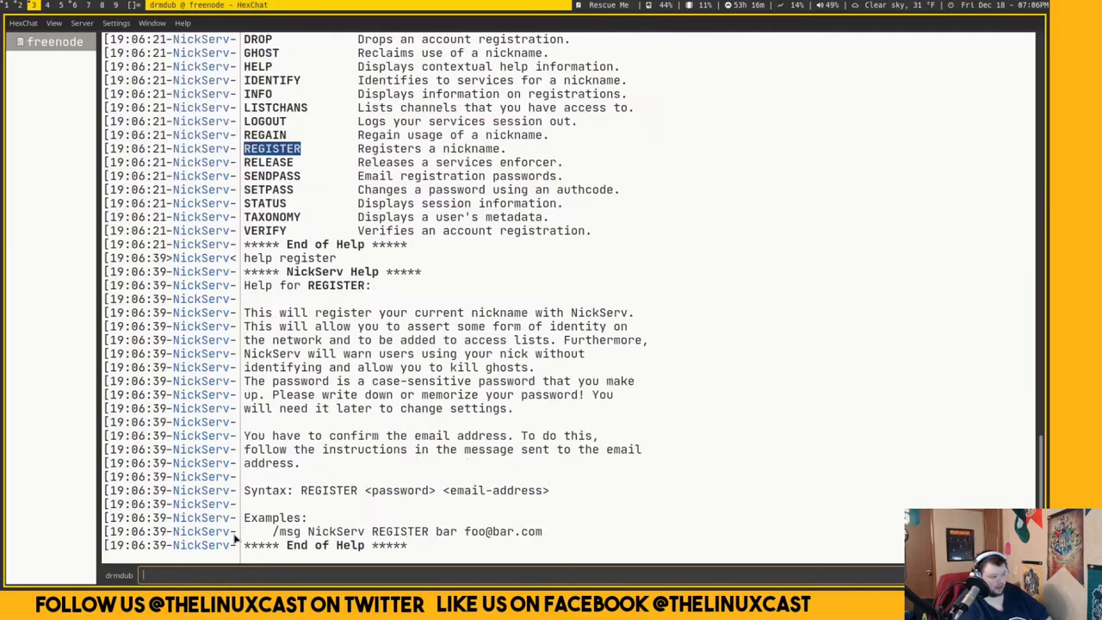
mouse_move(336, 382)
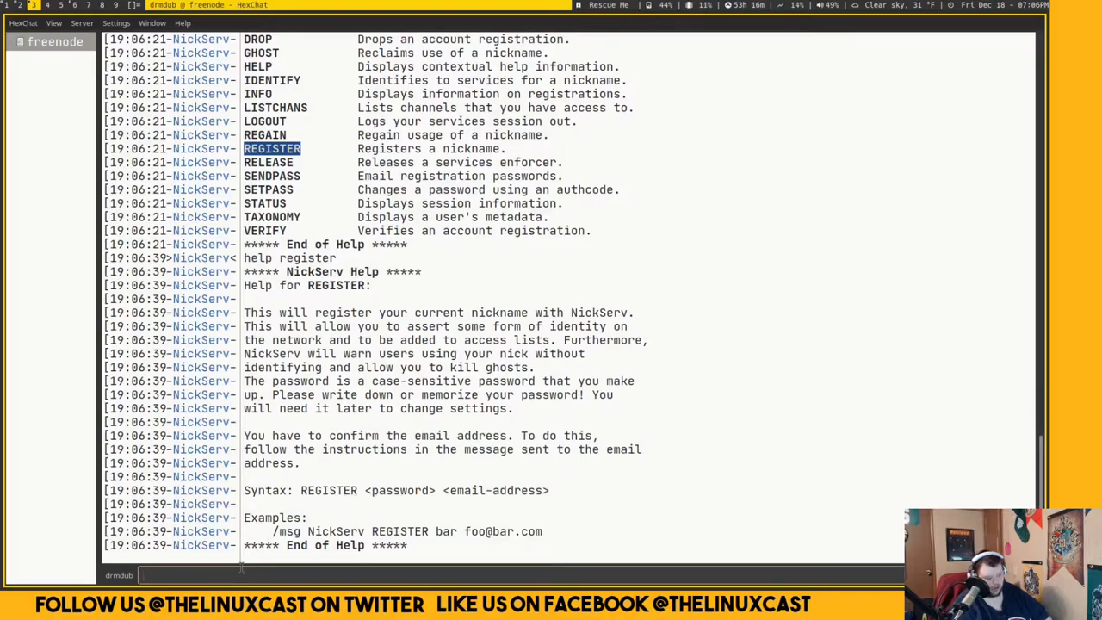
text(/msg NickServ register)
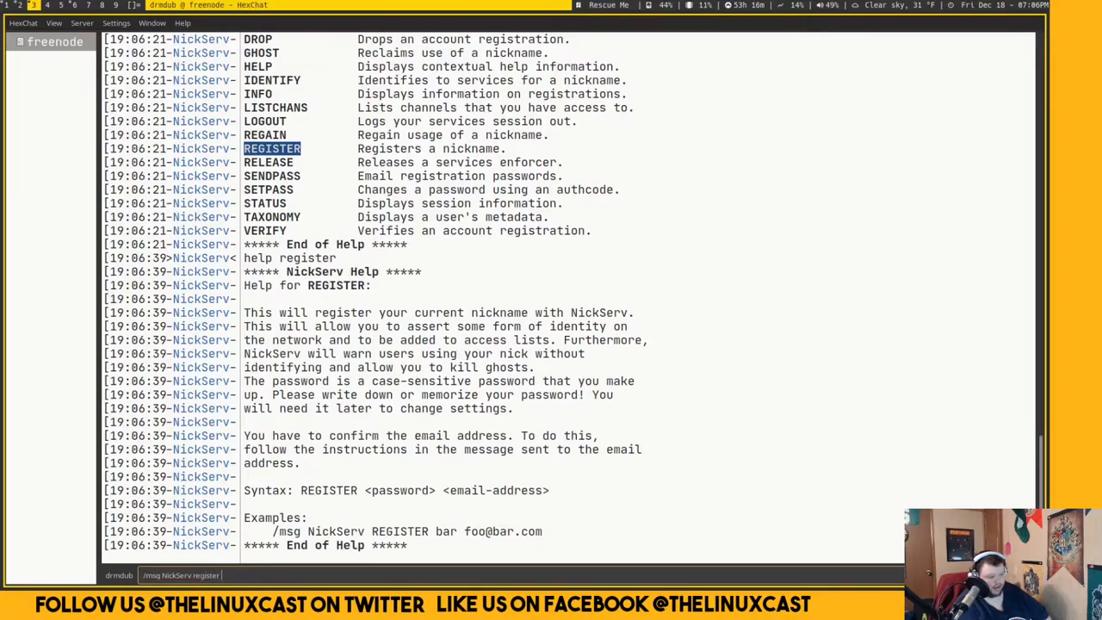
text(passwr)
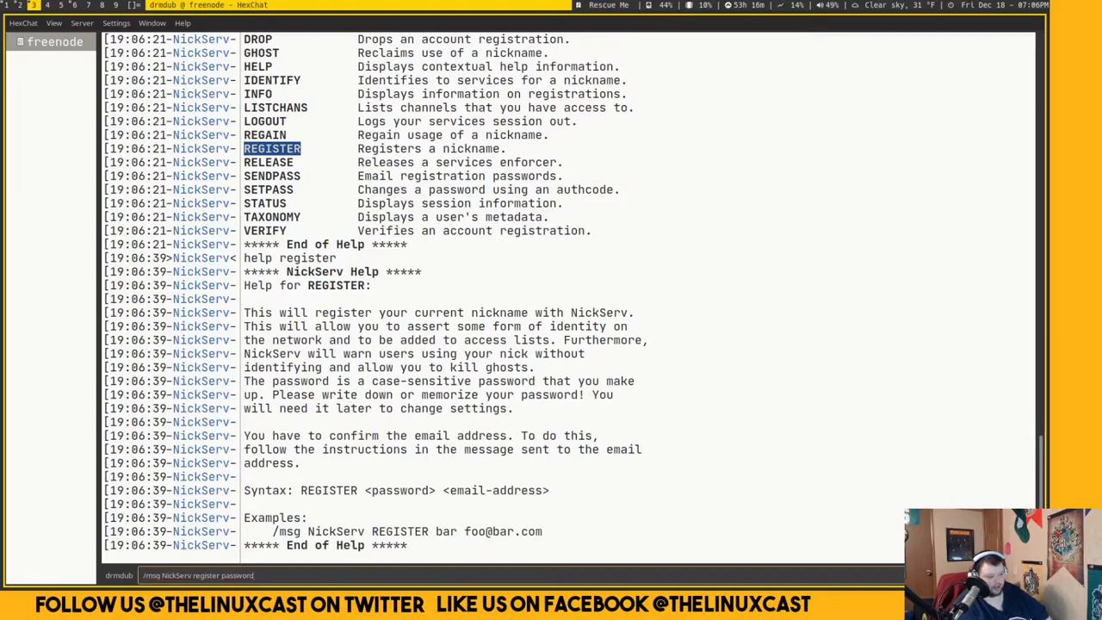
text(e)
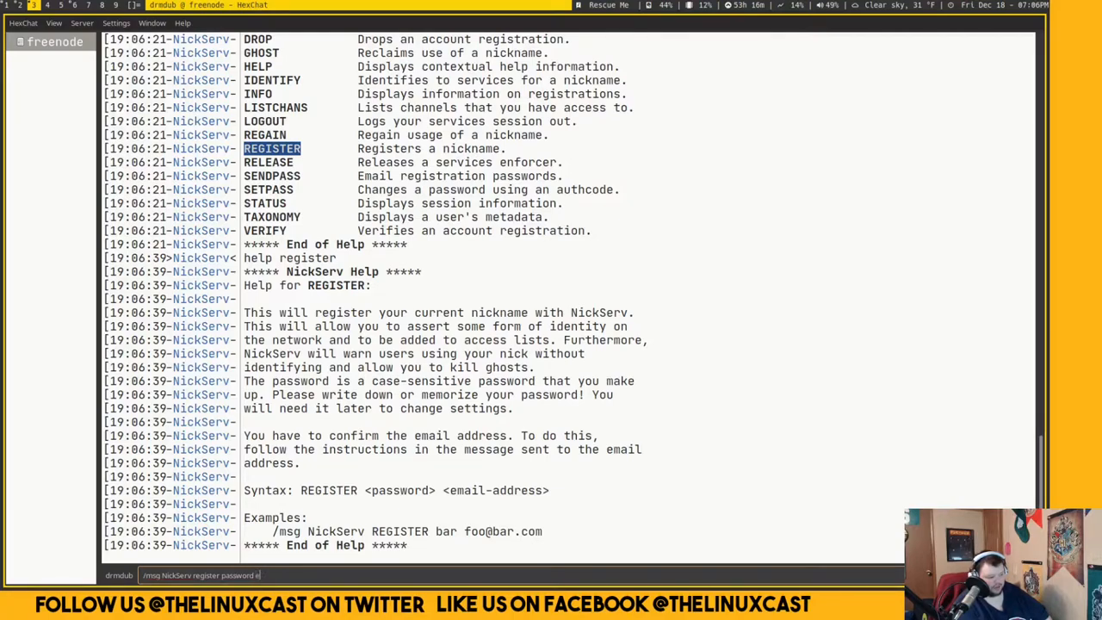
text(mail)
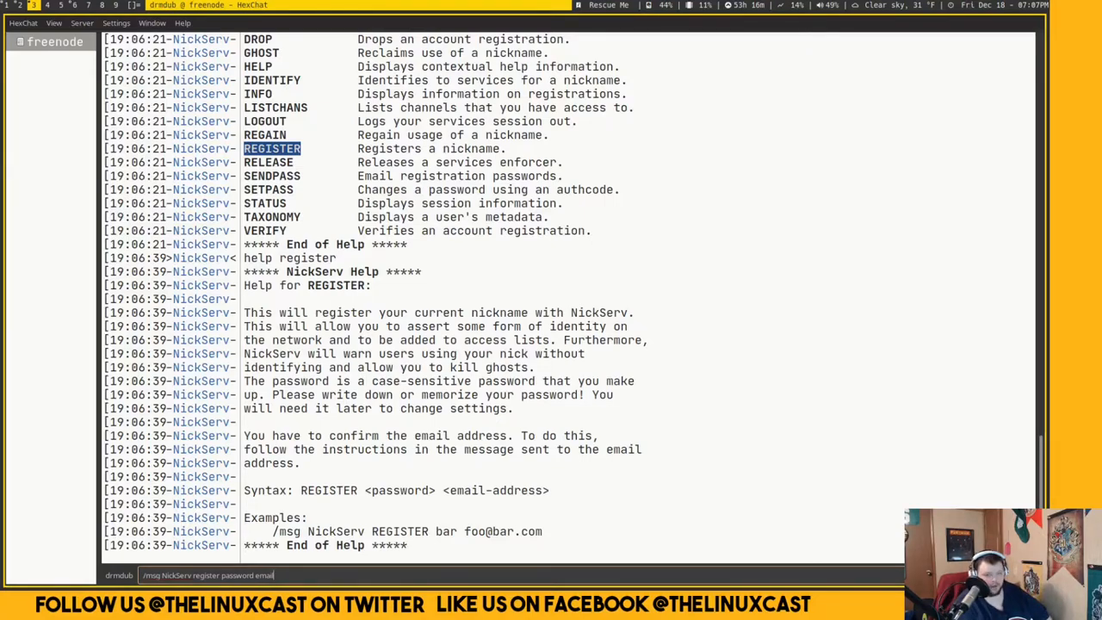
key(BackSpace)
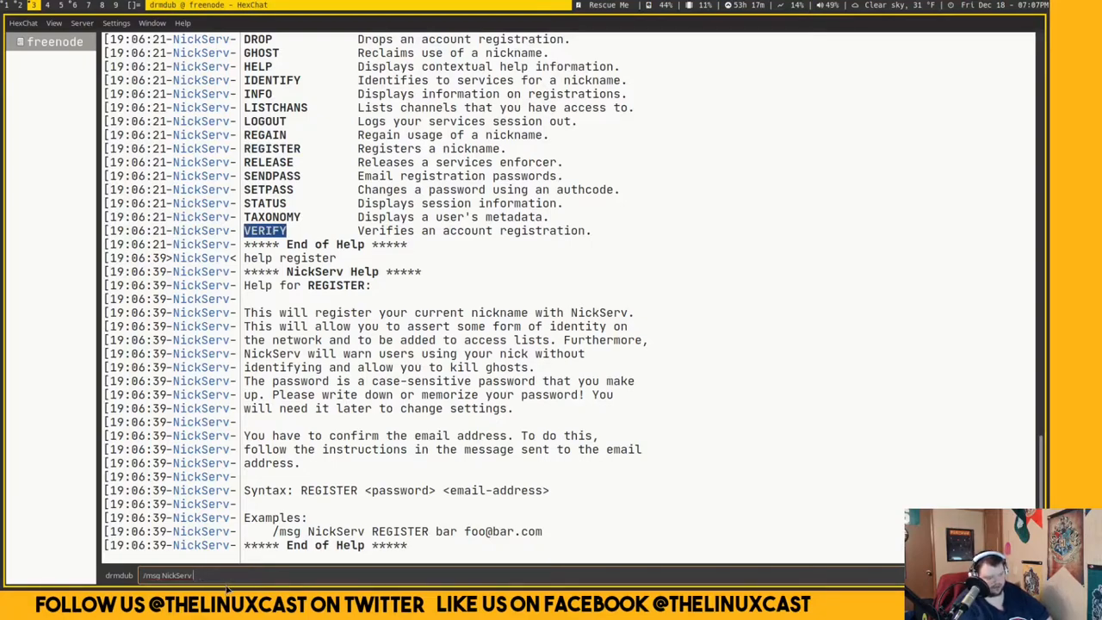
text(verify)
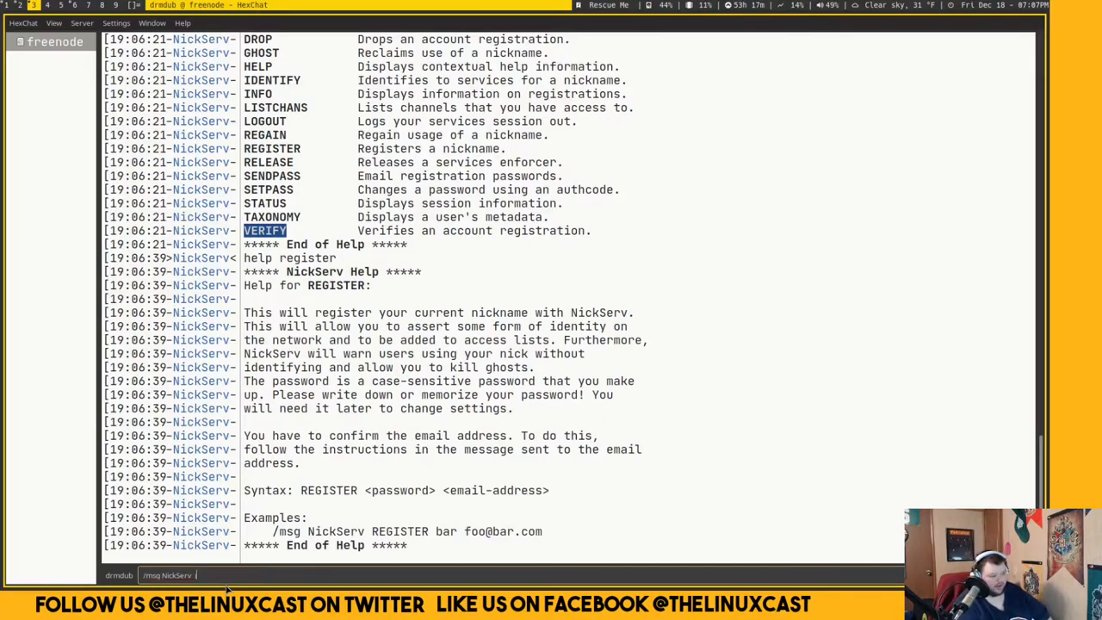
text(identif)
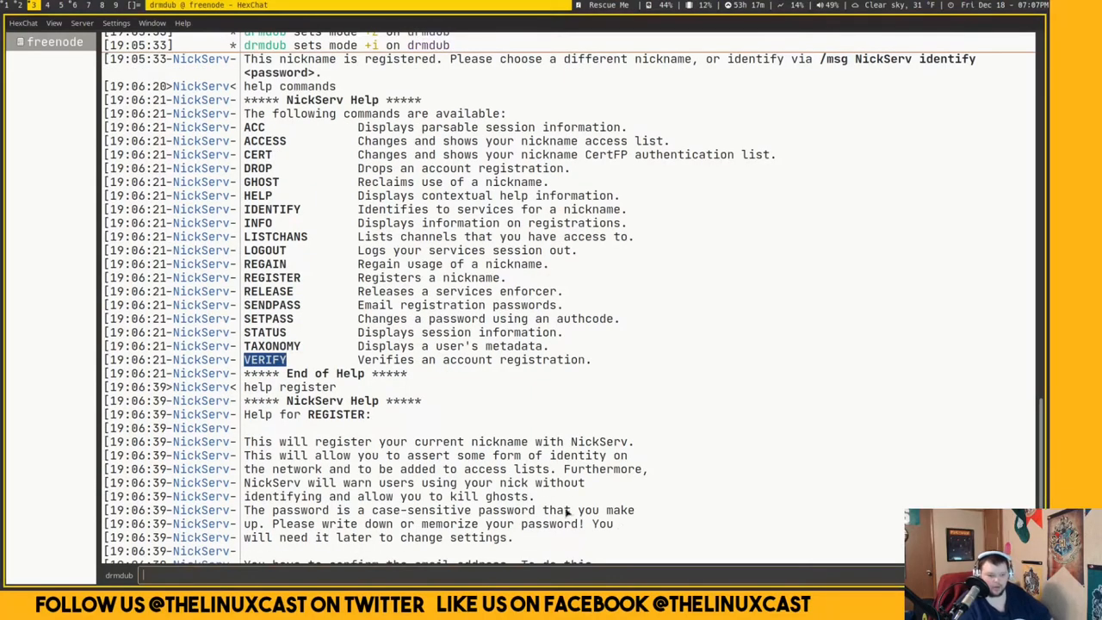
mouse_move(427, 458)
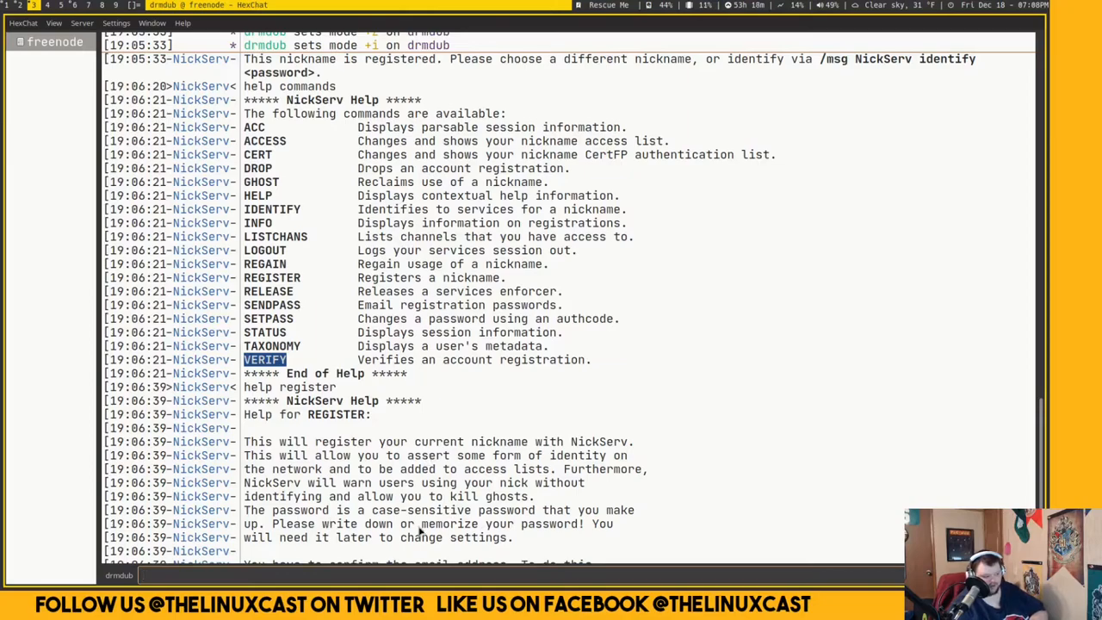
mouse_move(305, 410)
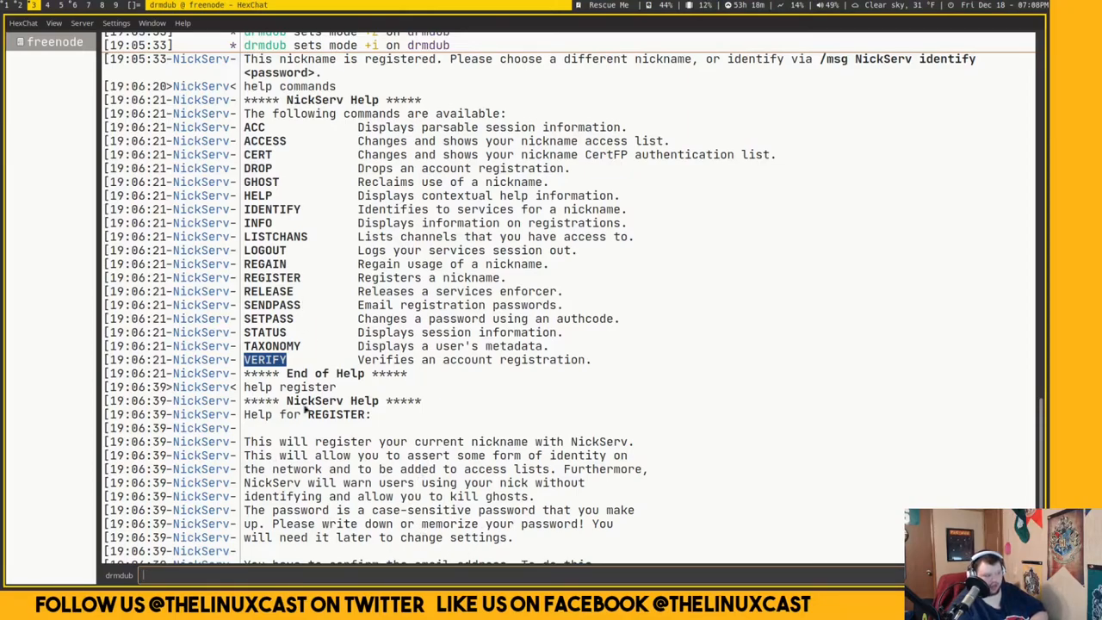
mouse_move(417, 365)
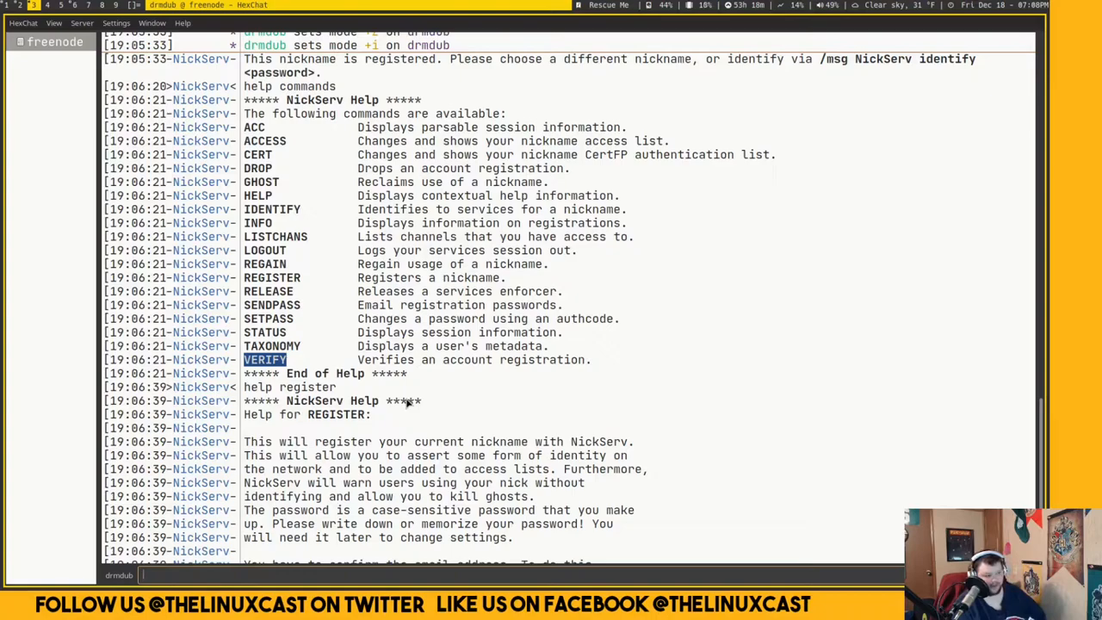
mouse_move(325, 335)
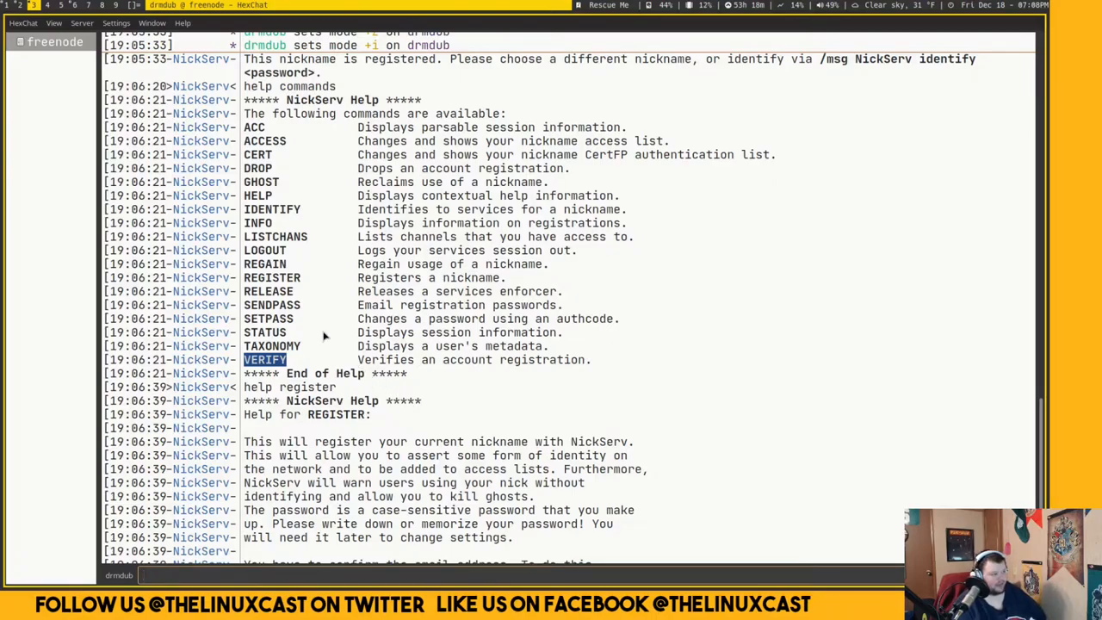
mouse_move(222, 214)
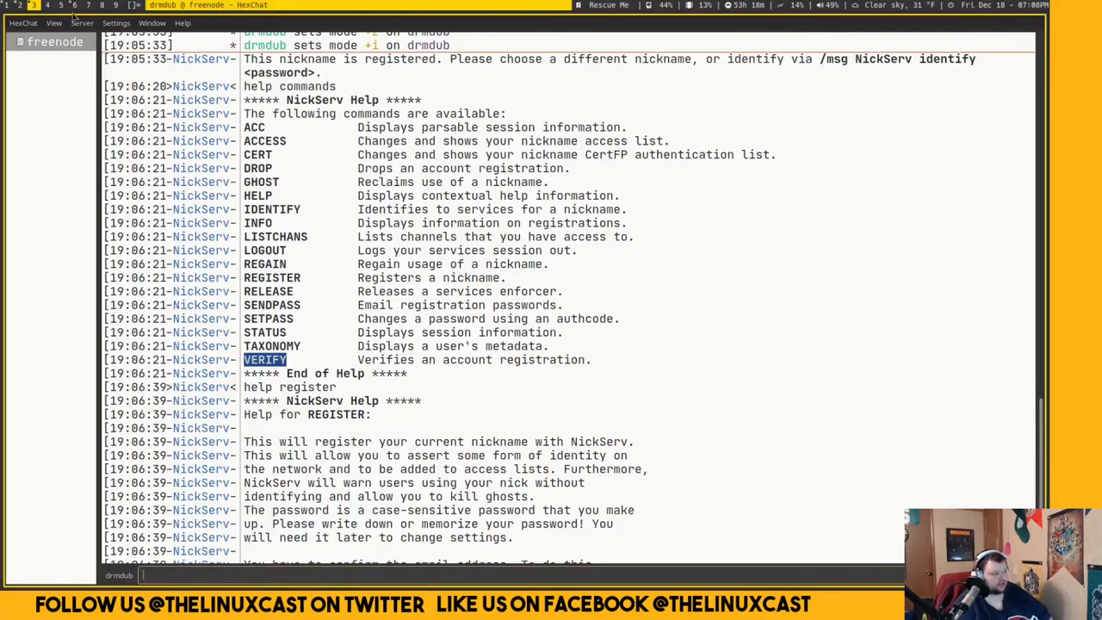
click(83, 22)
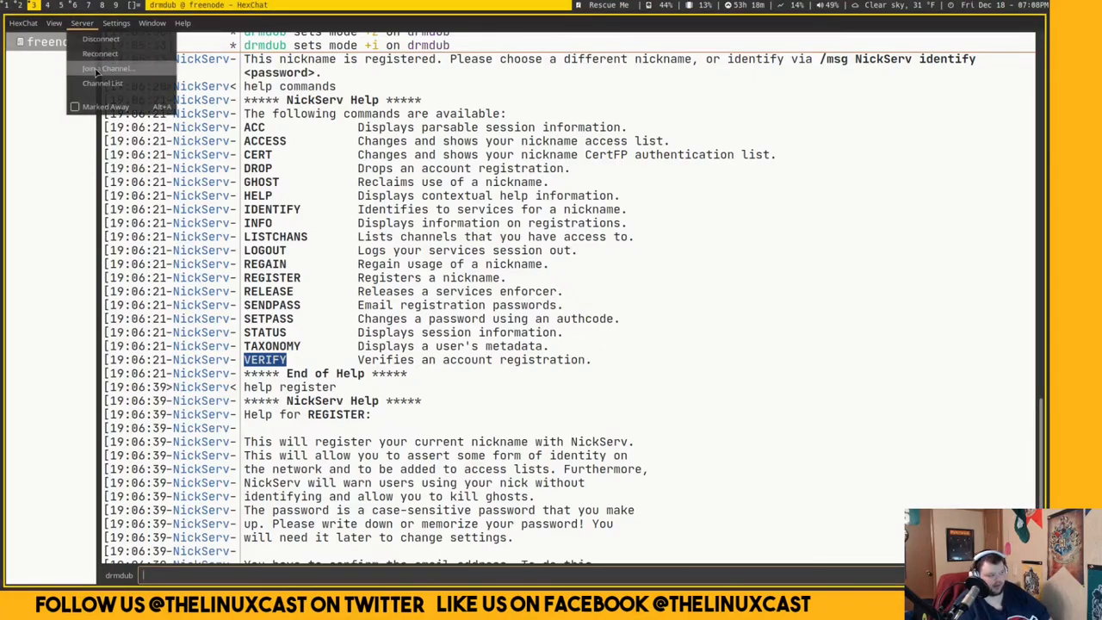
Step: Join the #ubuntu channel via Server > Join a Channel
click(107, 69)
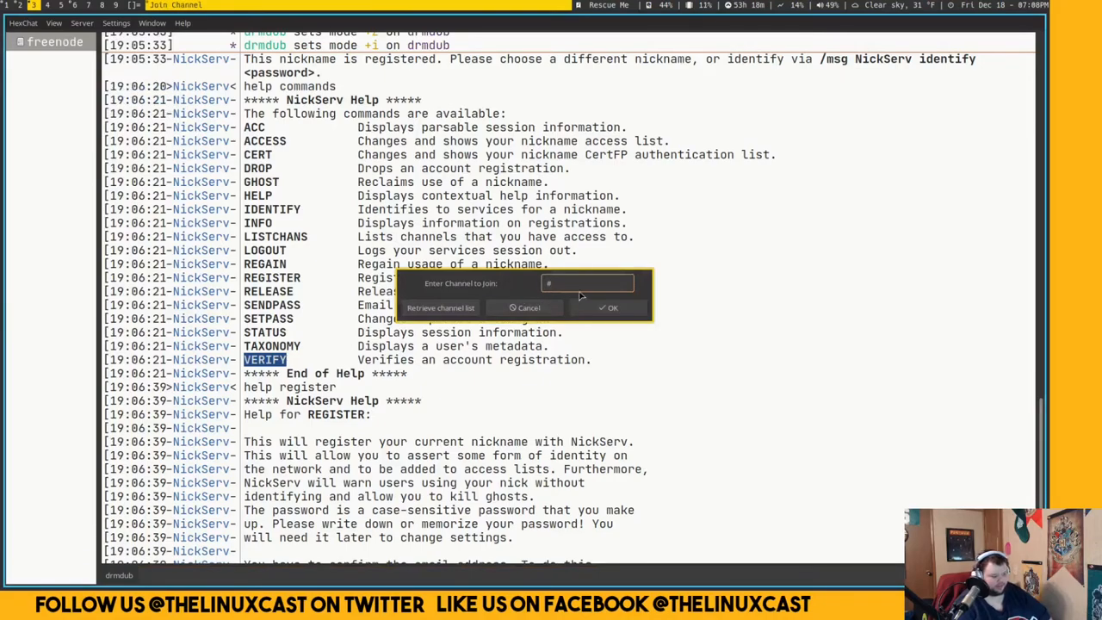
text(ubuntu)
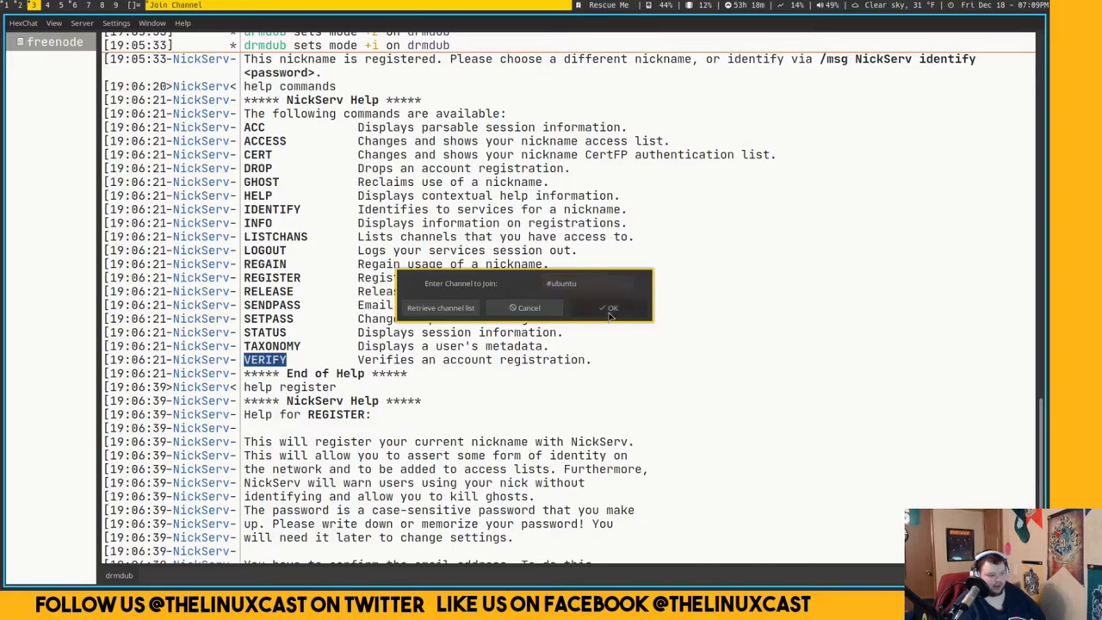
click(613, 306)
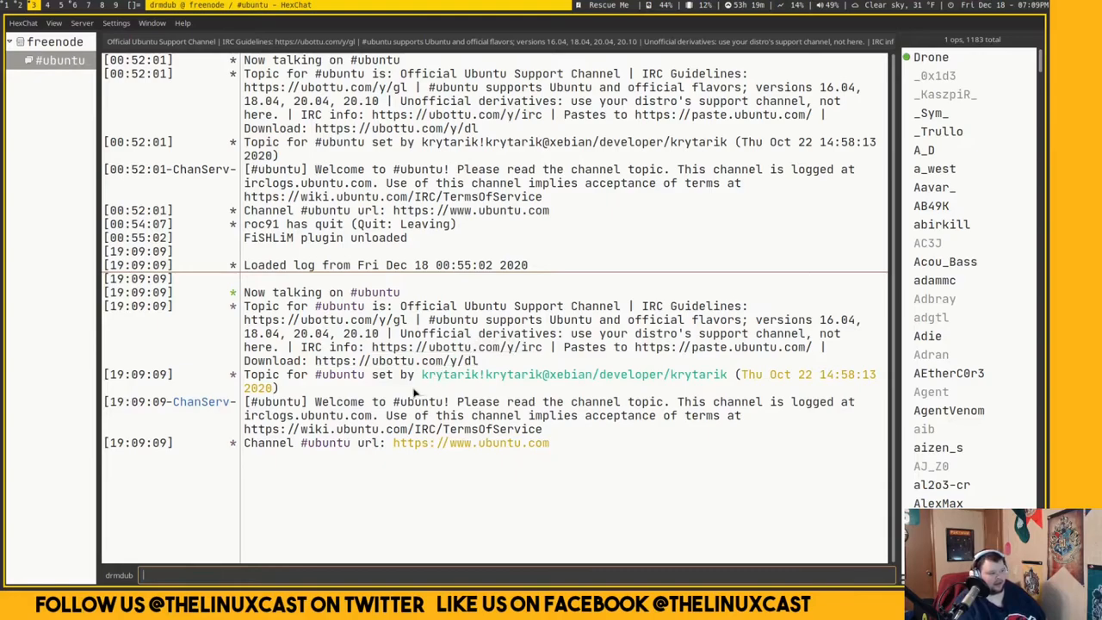
mouse_move(393, 237)
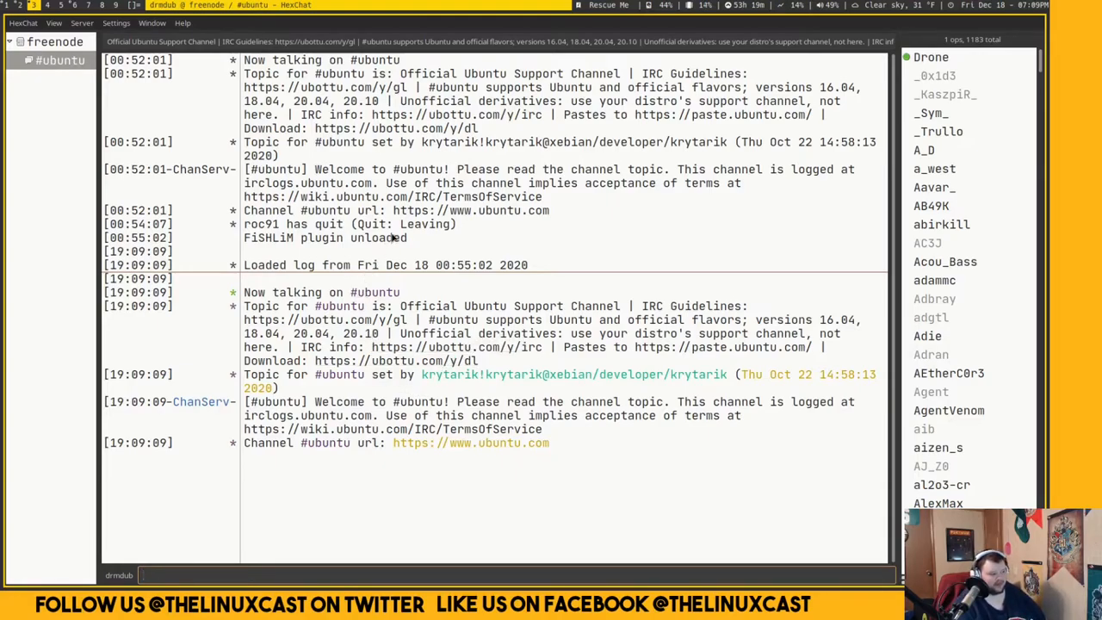
mouse_move(428, 283)
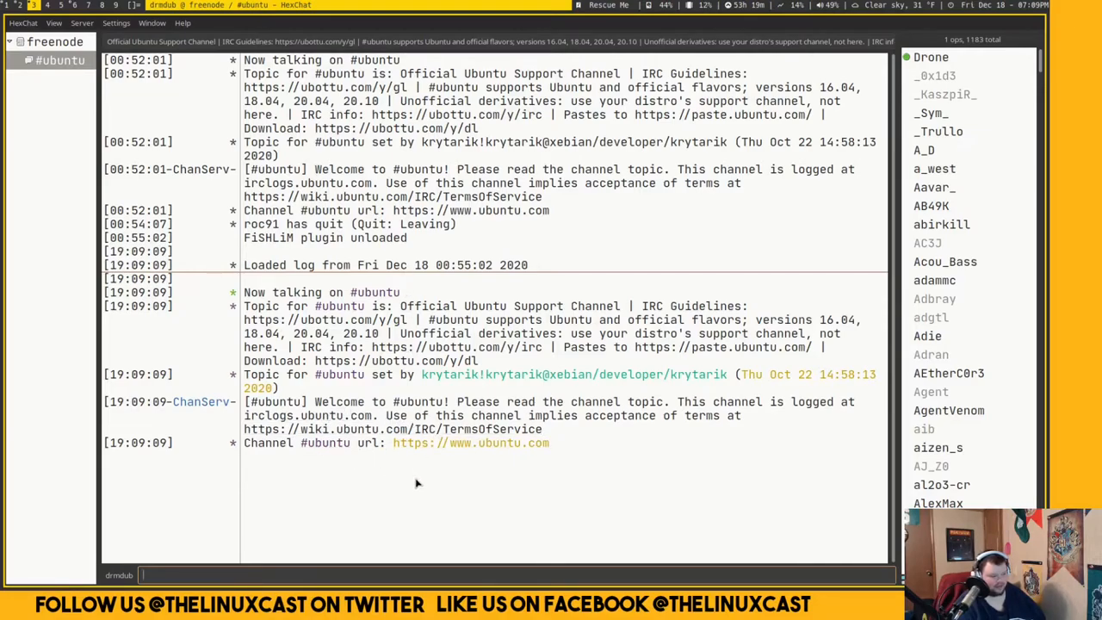
mouse_move(944, 148)
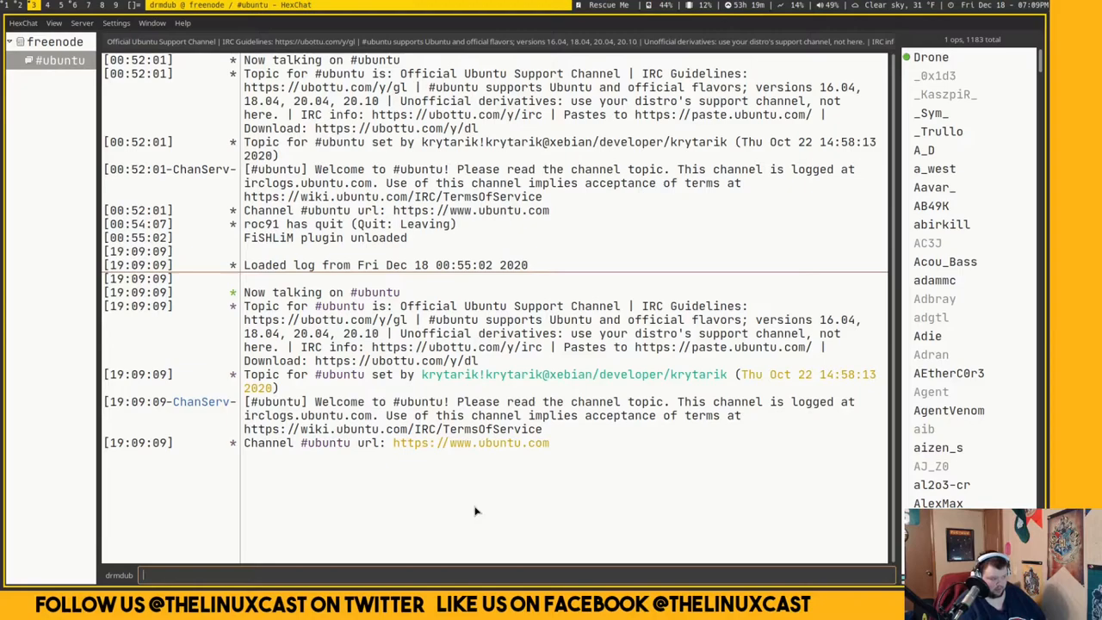
mouse_move(286, 386)
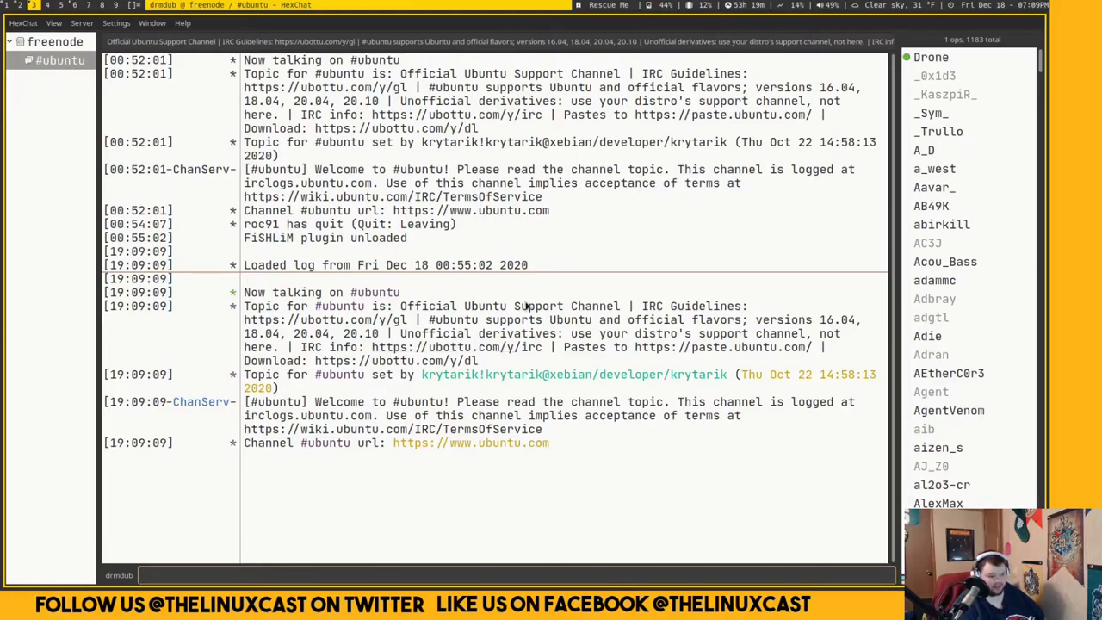
mouse_move(507, 378)
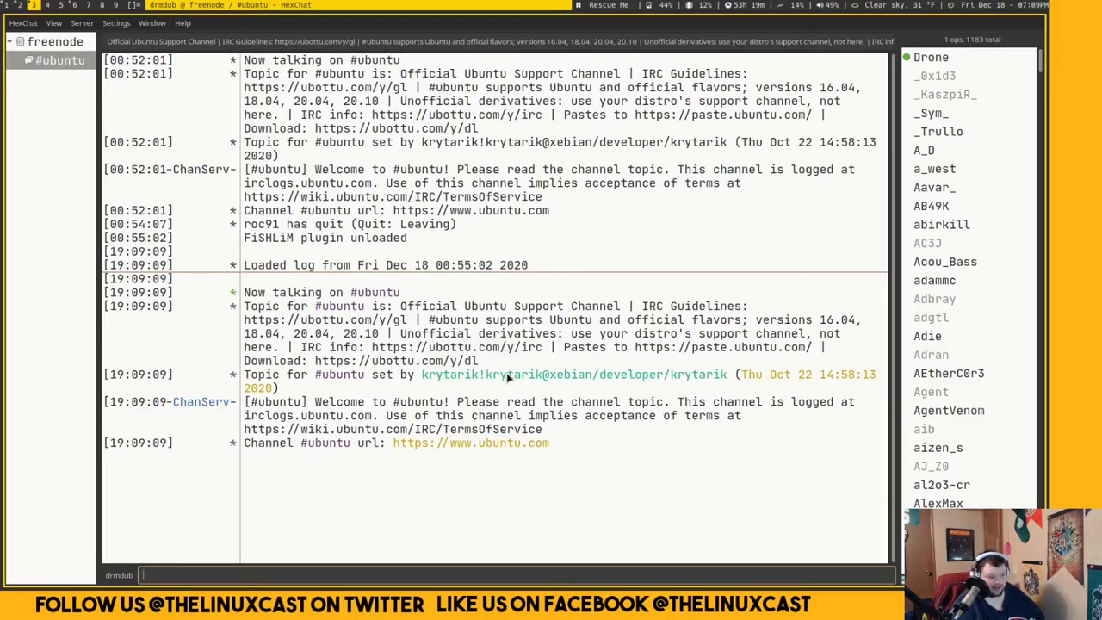
mouse_move(506, 379)
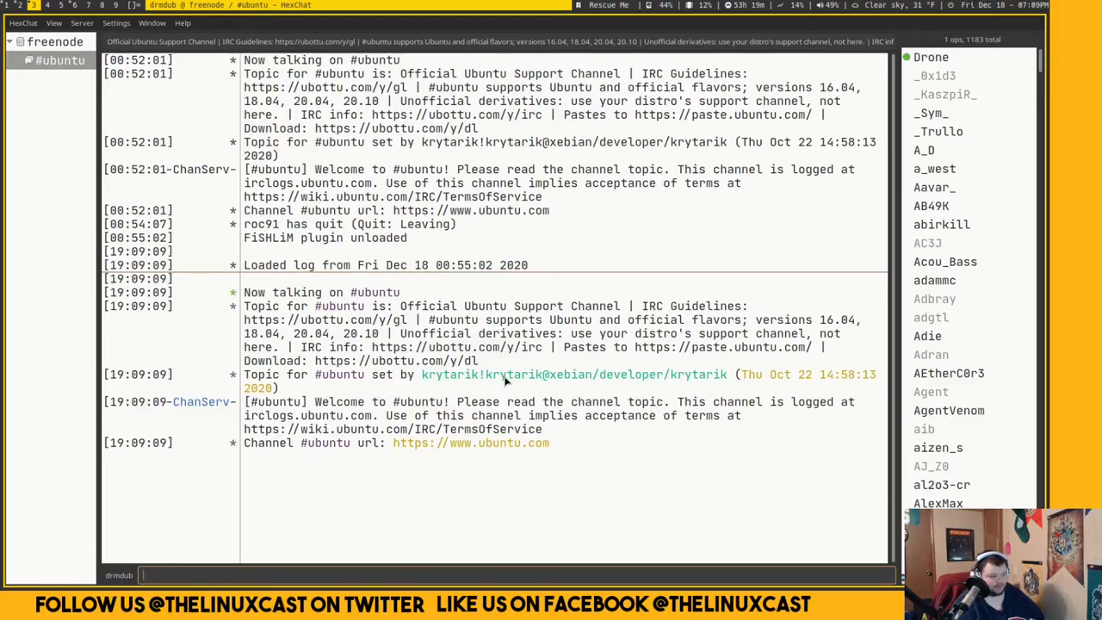
mouse_move(446, 289)
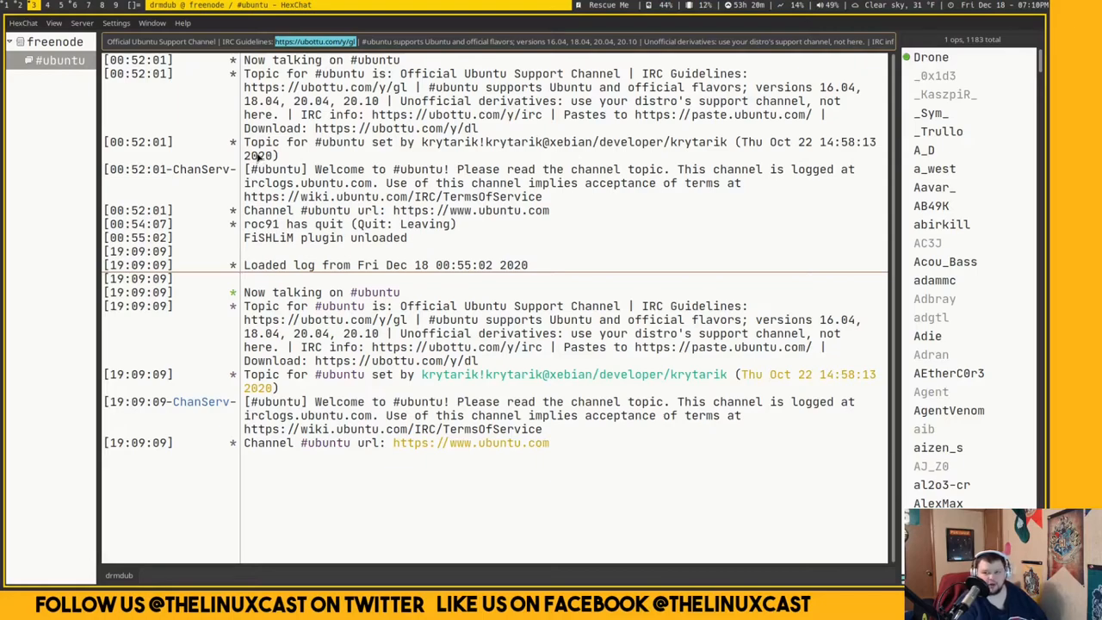
mouse_move(407, 241)
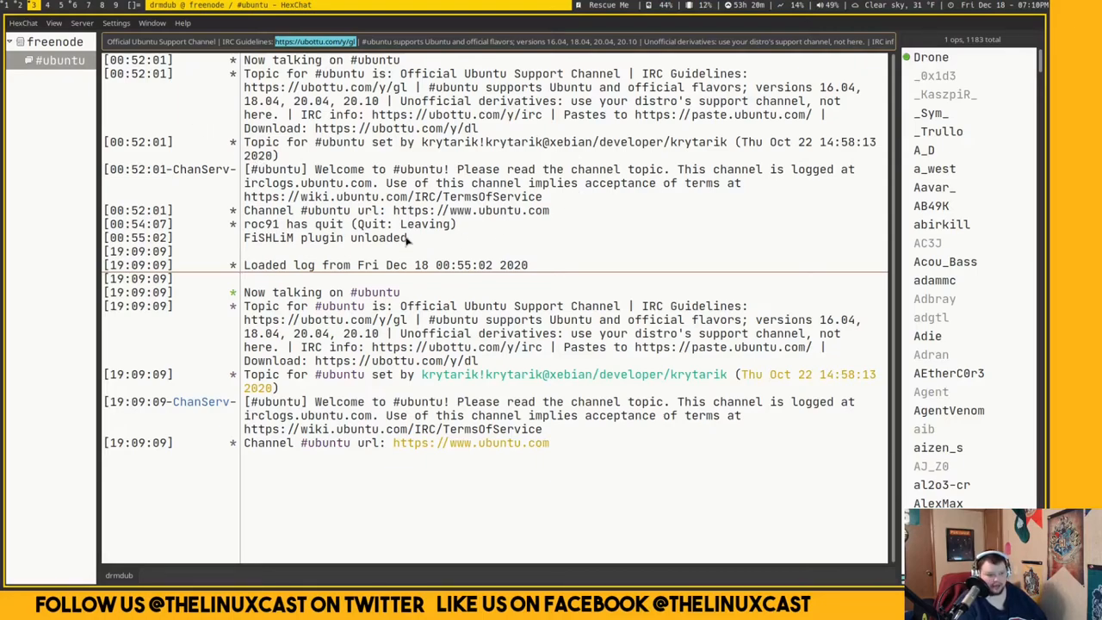
mouse_move(388, 403)
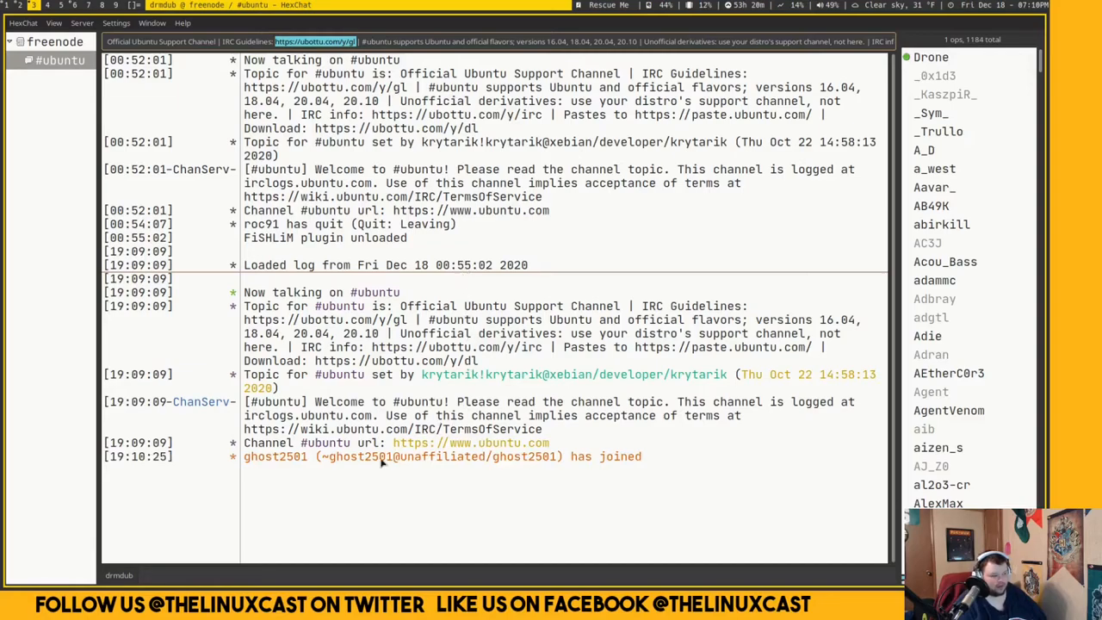
mouse_move(396, 474)
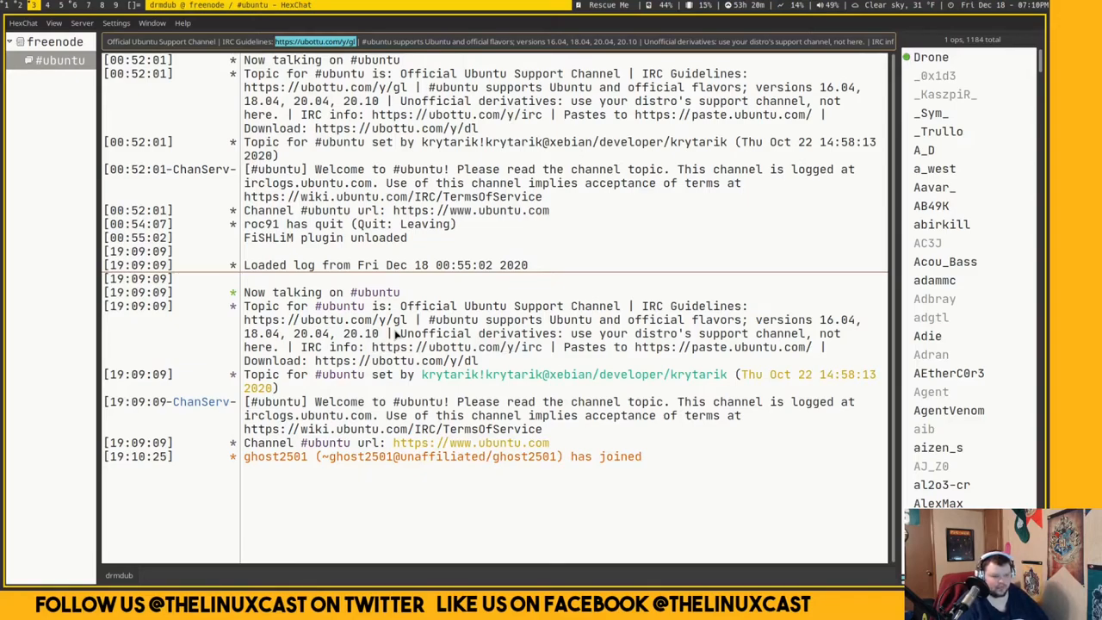
mouse_move(119, 31)
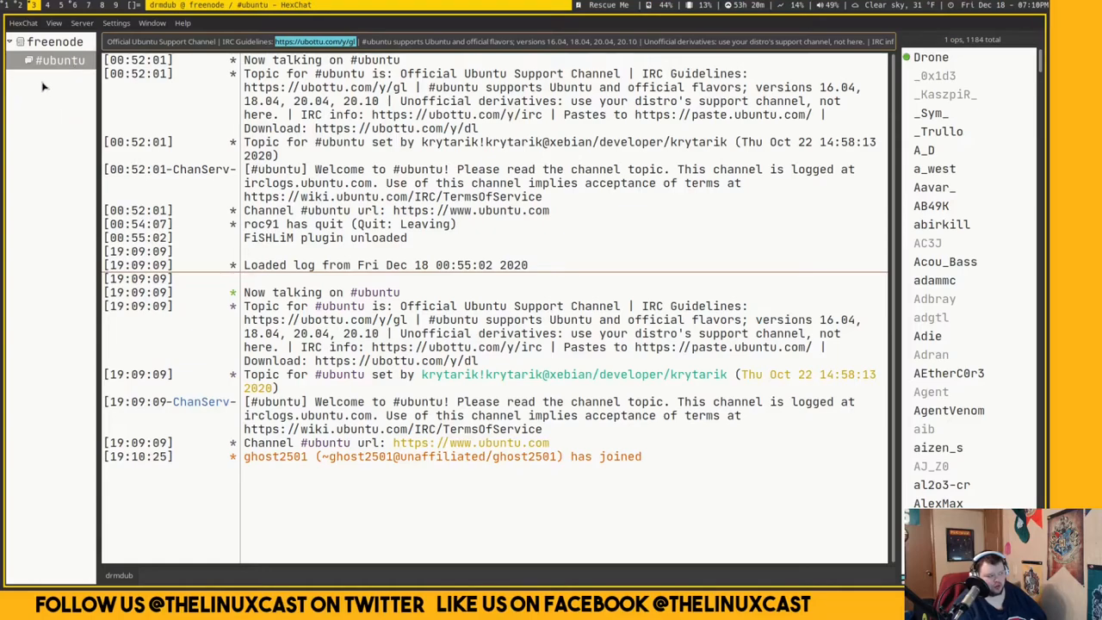
Step: Join the #archlinux-newbie channel via Server > Join a Channel
click(117, 24)
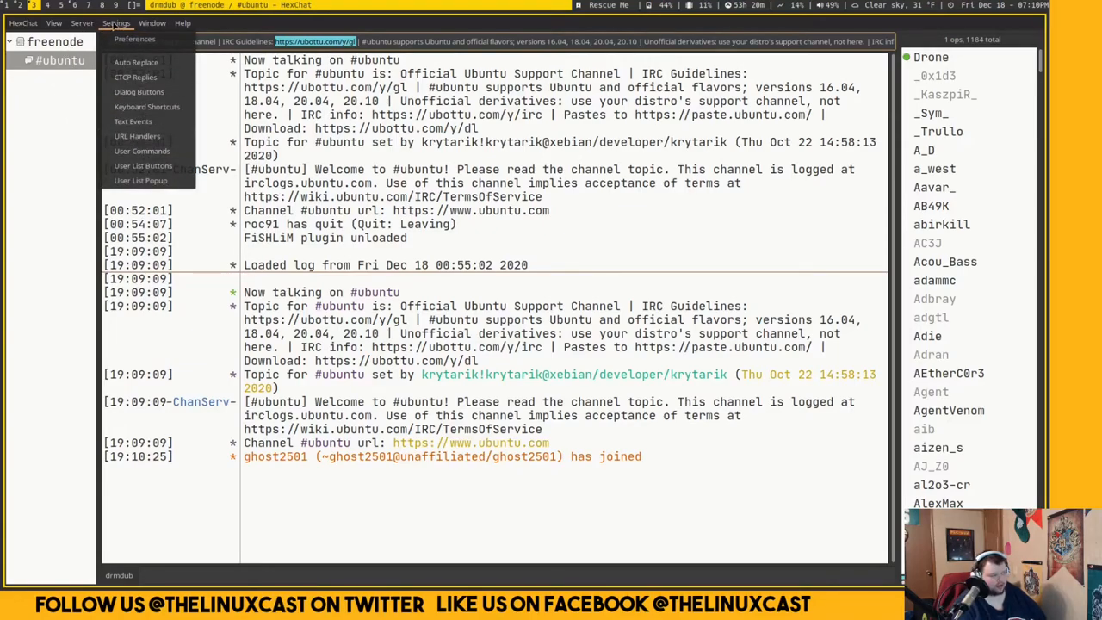
click(83, 25)
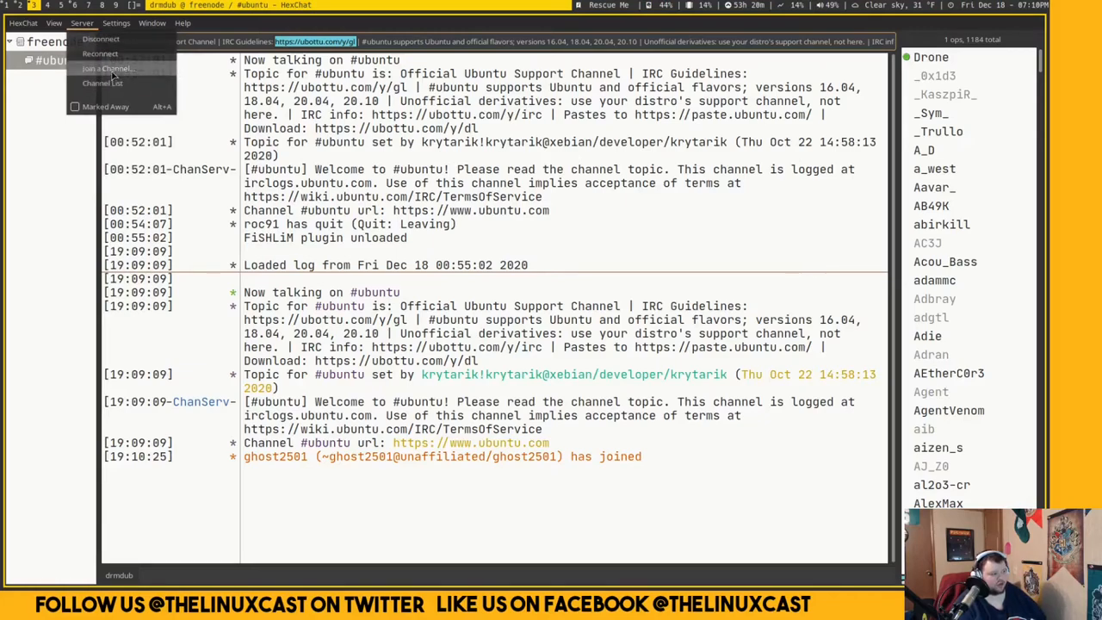
click(107, 69)
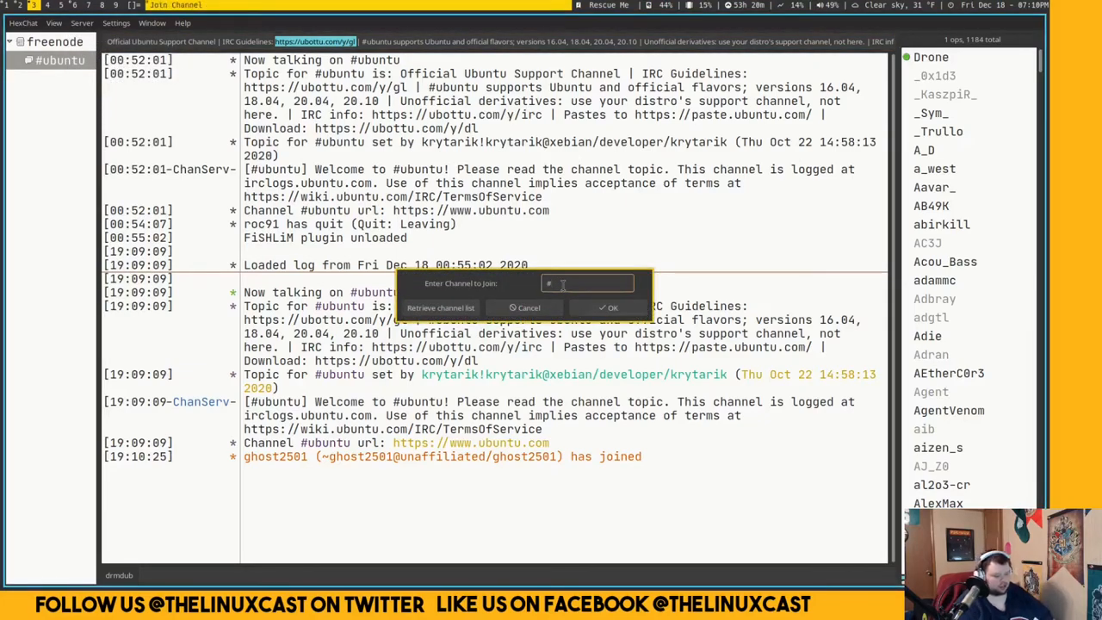
text(archlinux)
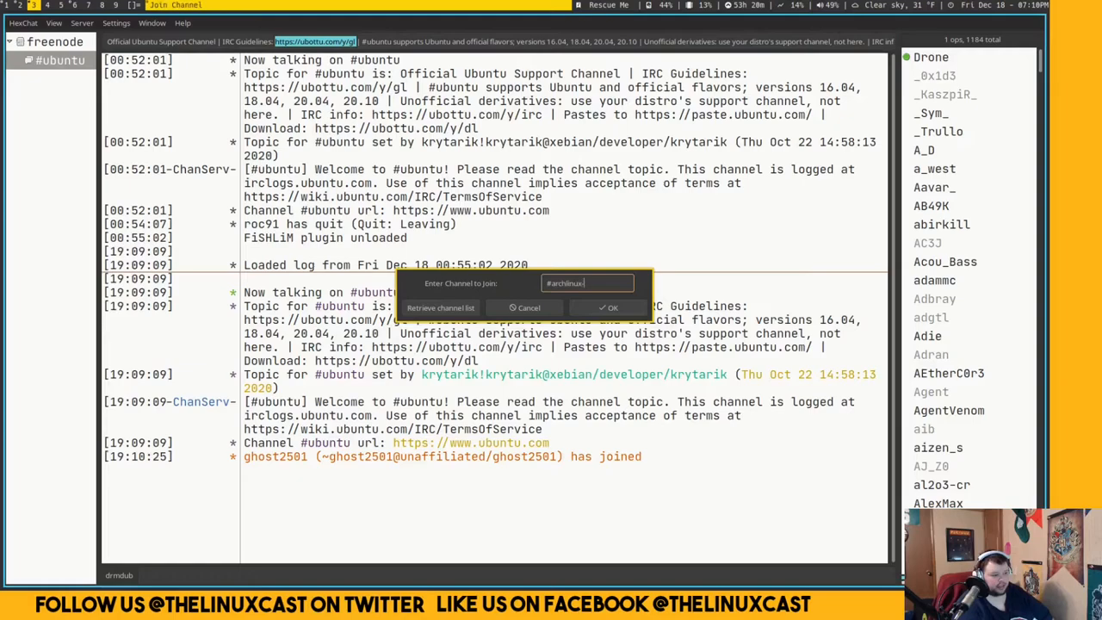
text(-newbie)
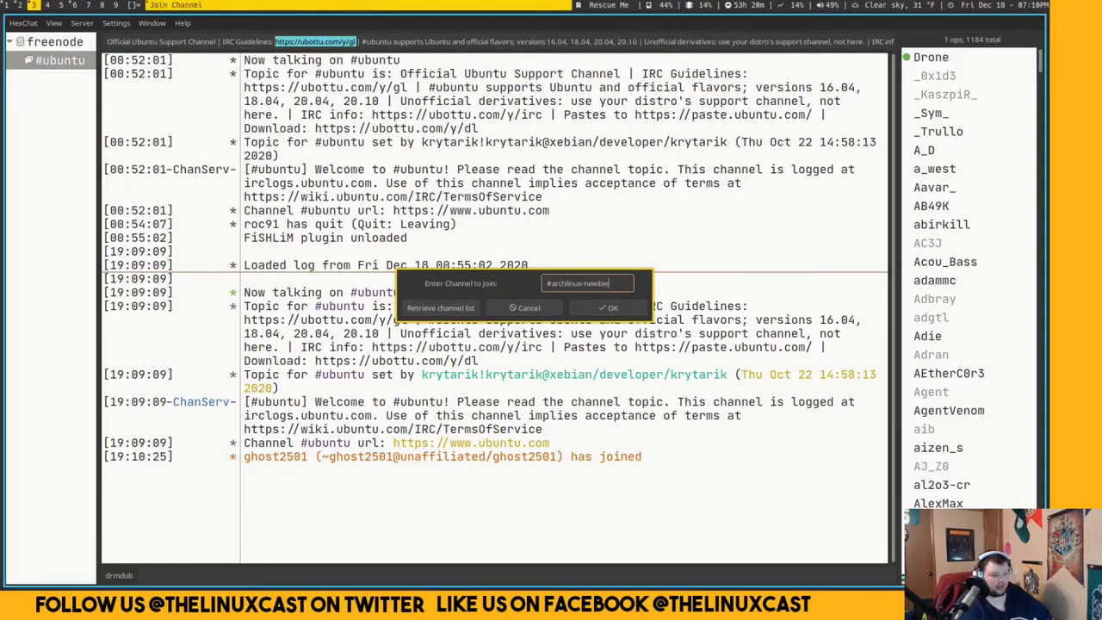
click(613, 307)
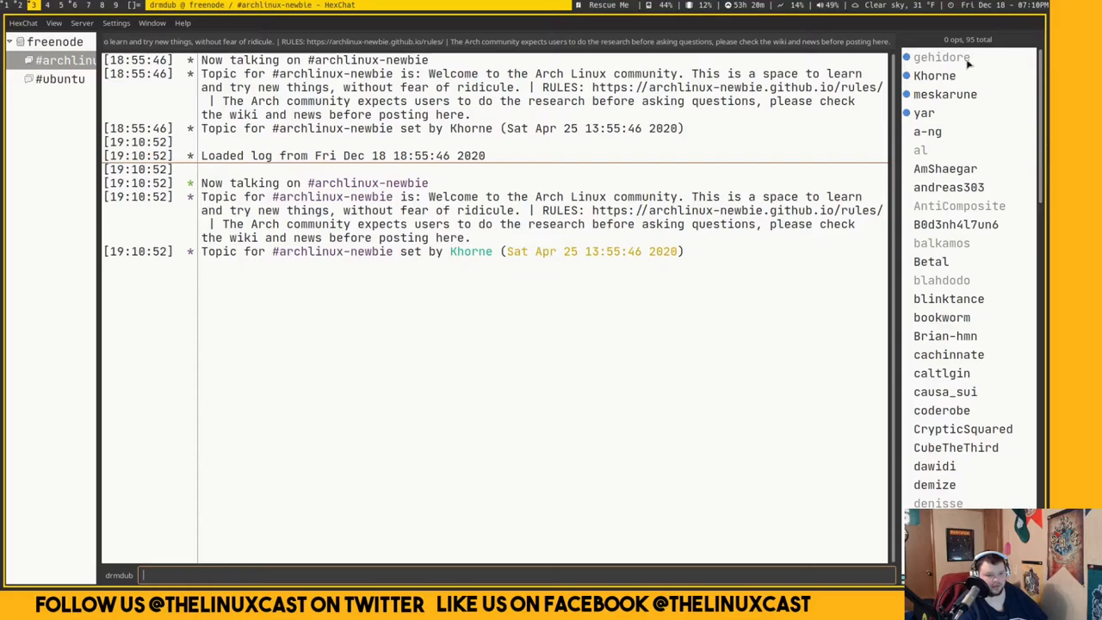
mouse_move(468, 372)
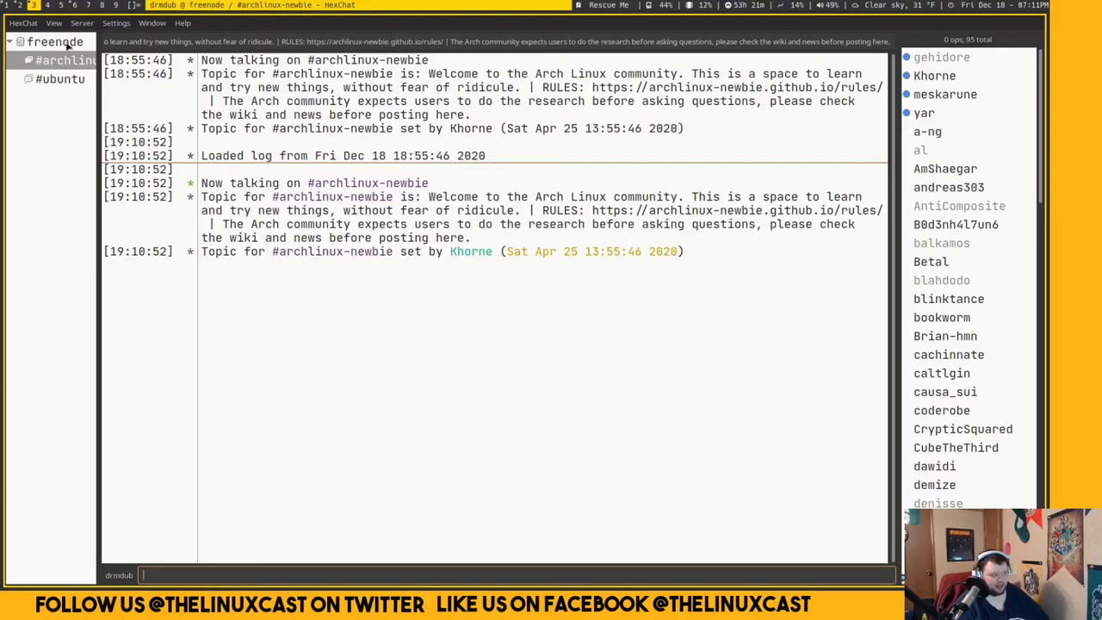
mouse_move(224, 384)
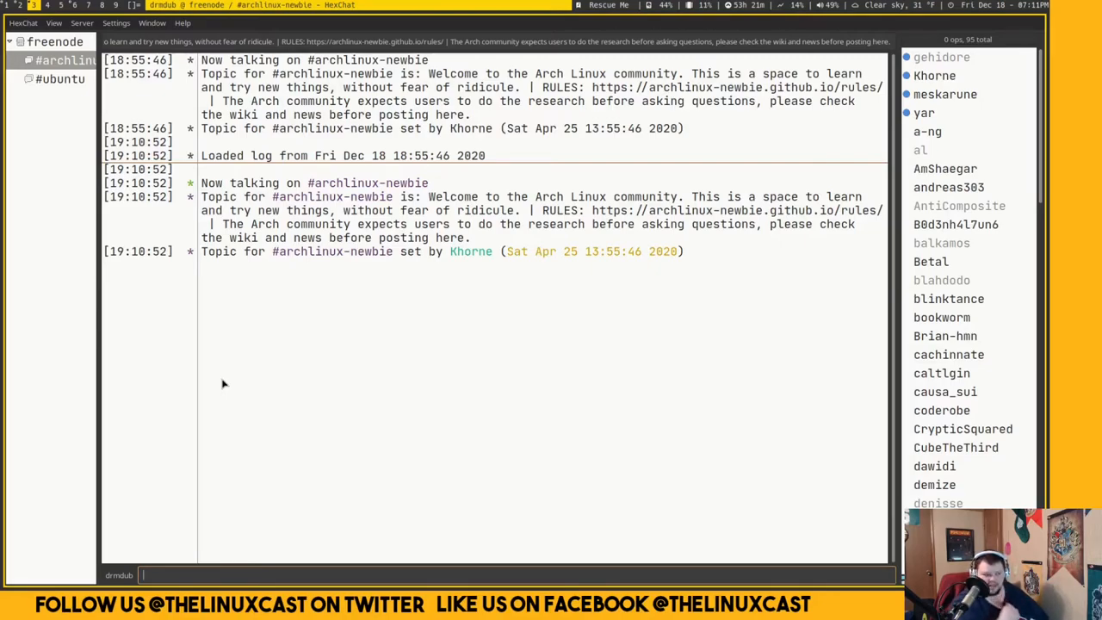
mouse_move(221, 348)
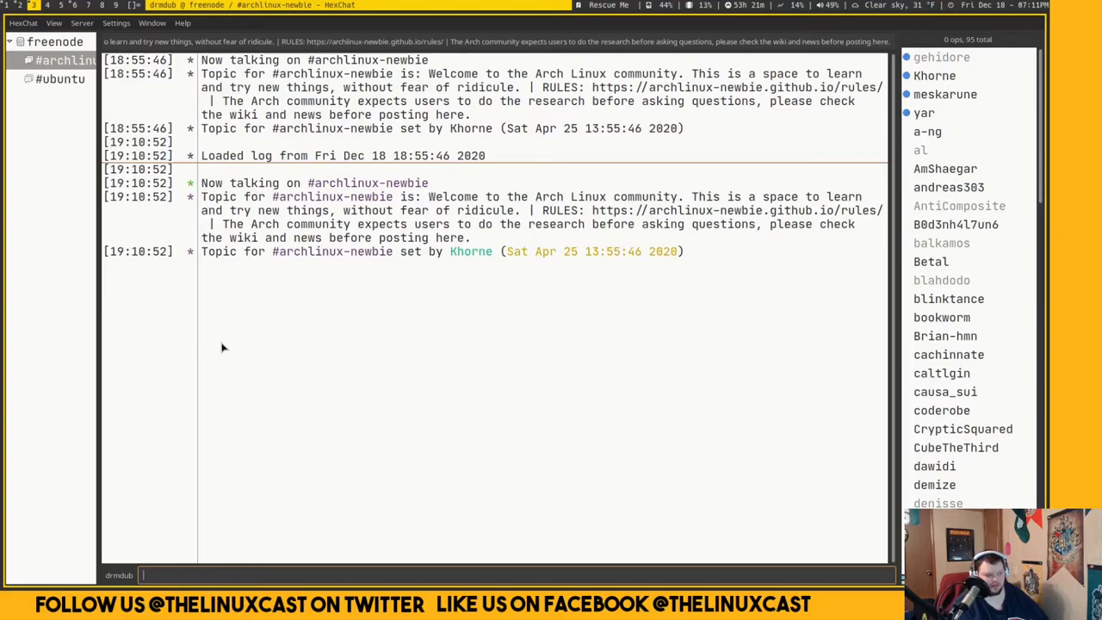
Step: Select #ubuntu under freenode in the channel tree to view its conversation
click(61, 79)
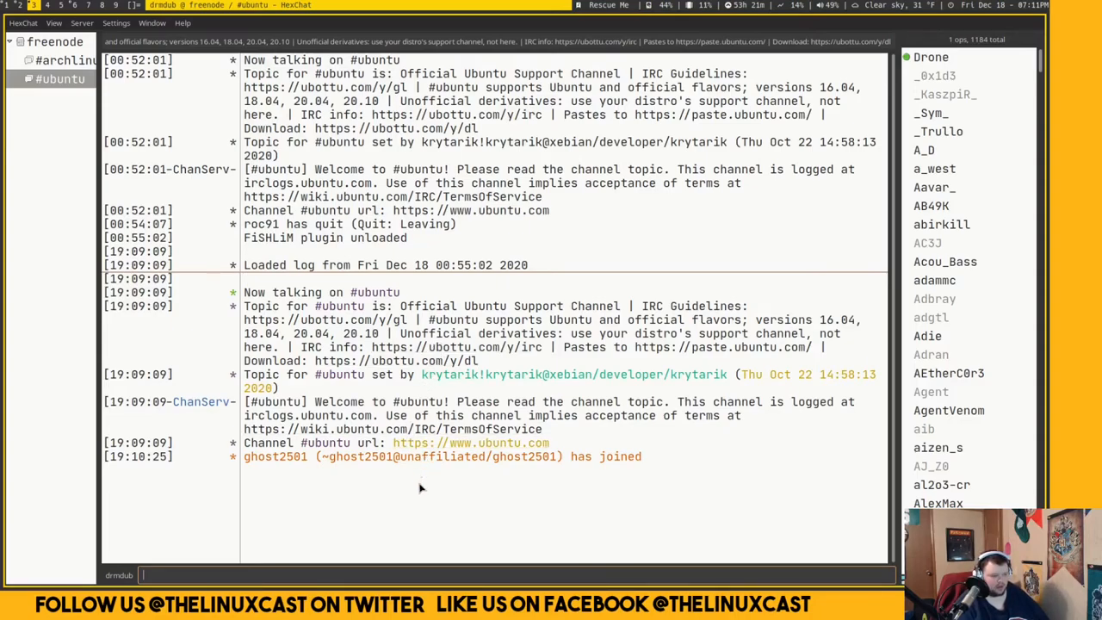
mouse_move(396, 509)
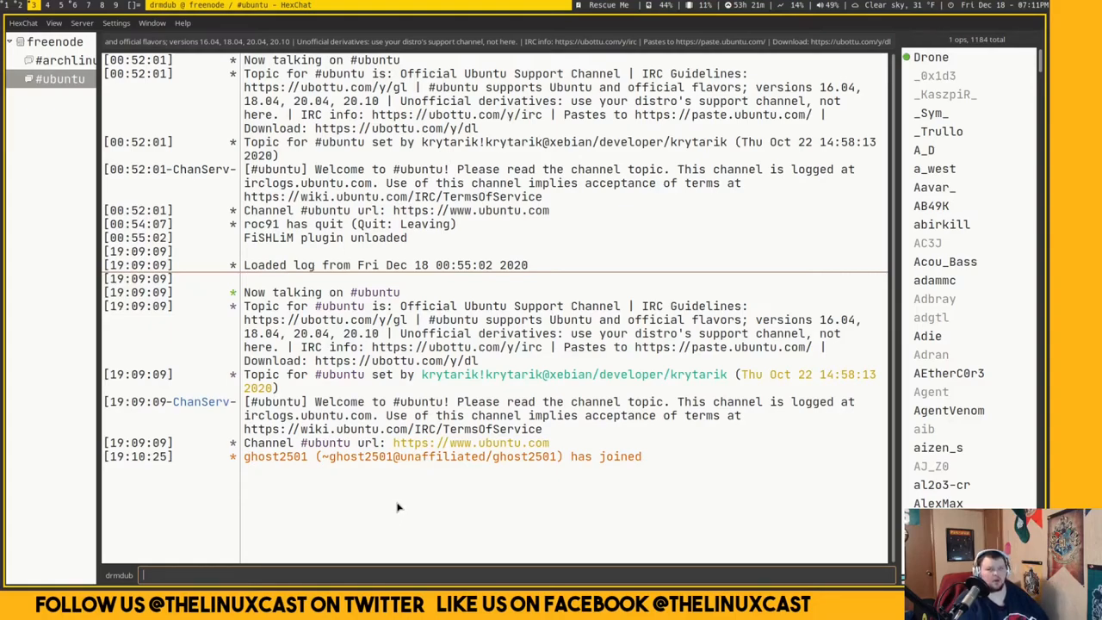
mouse_move(968, 162)
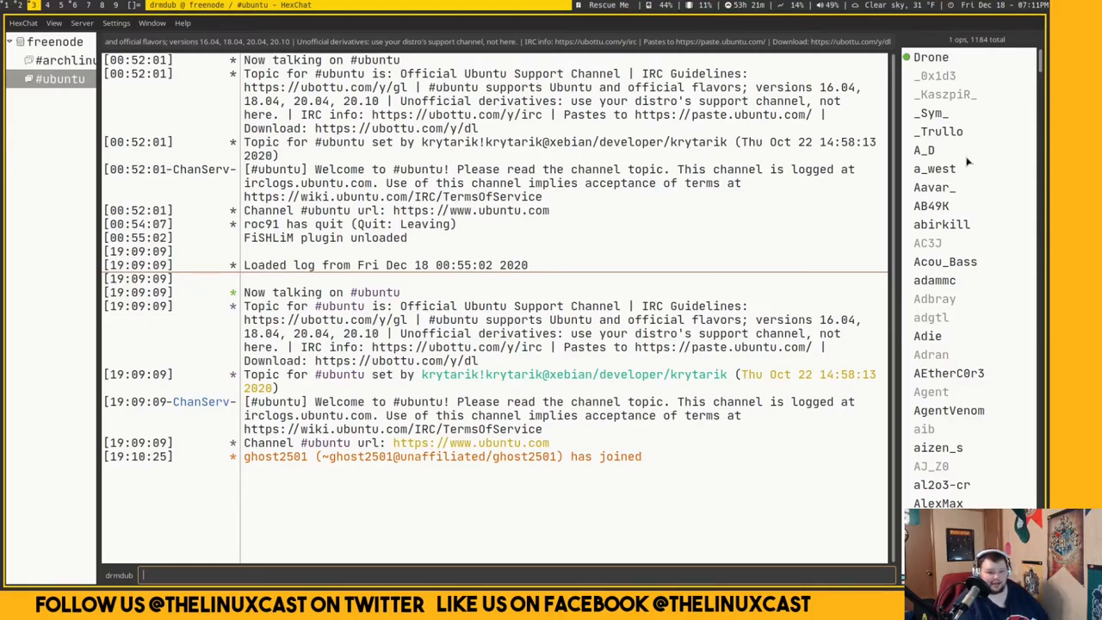